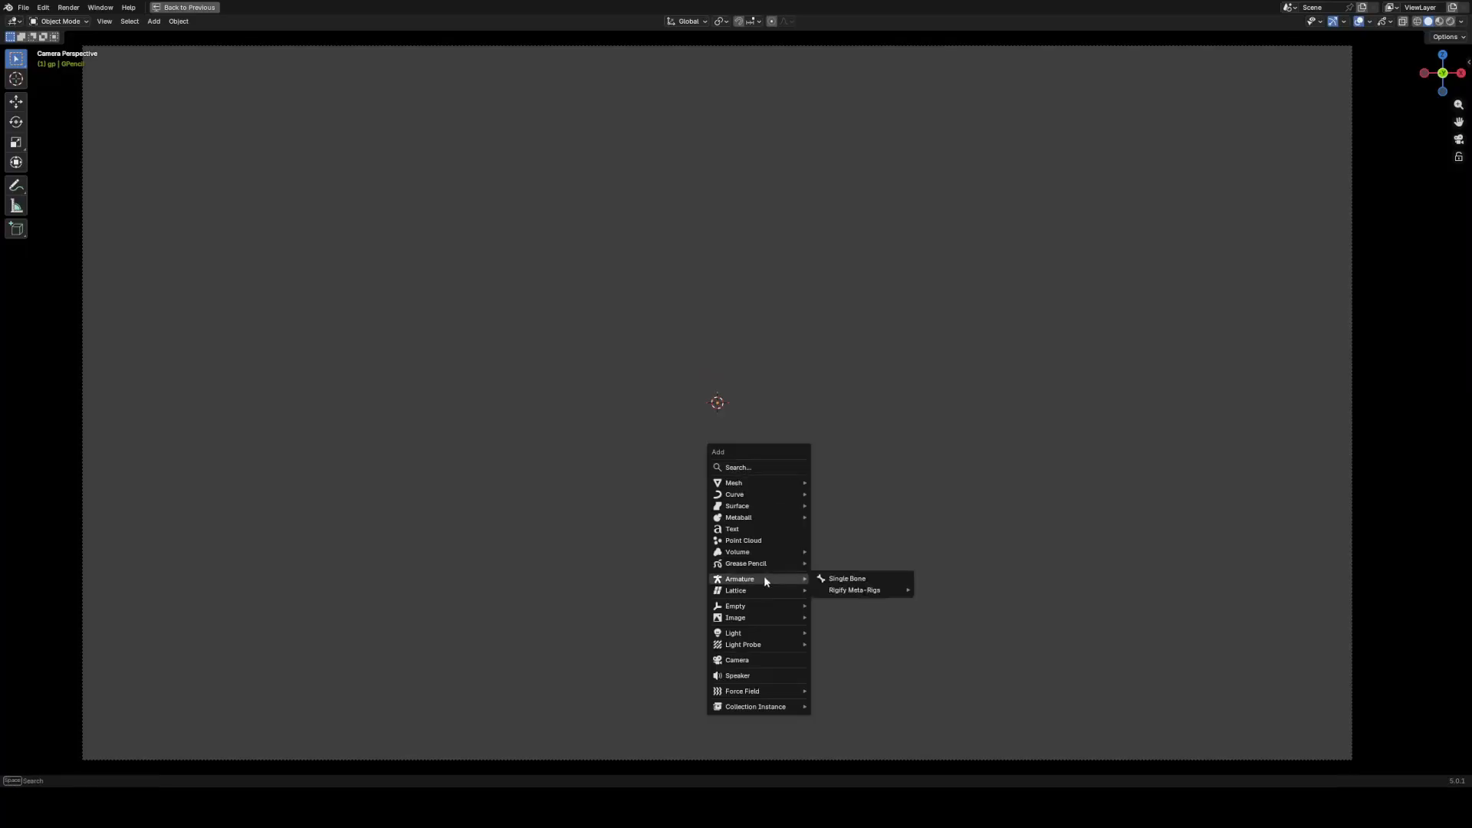
- Show the finished gnome scene with red mushrooms, white ground strip and camera
{"action": "left_click", "coordinate": [845, 578]}
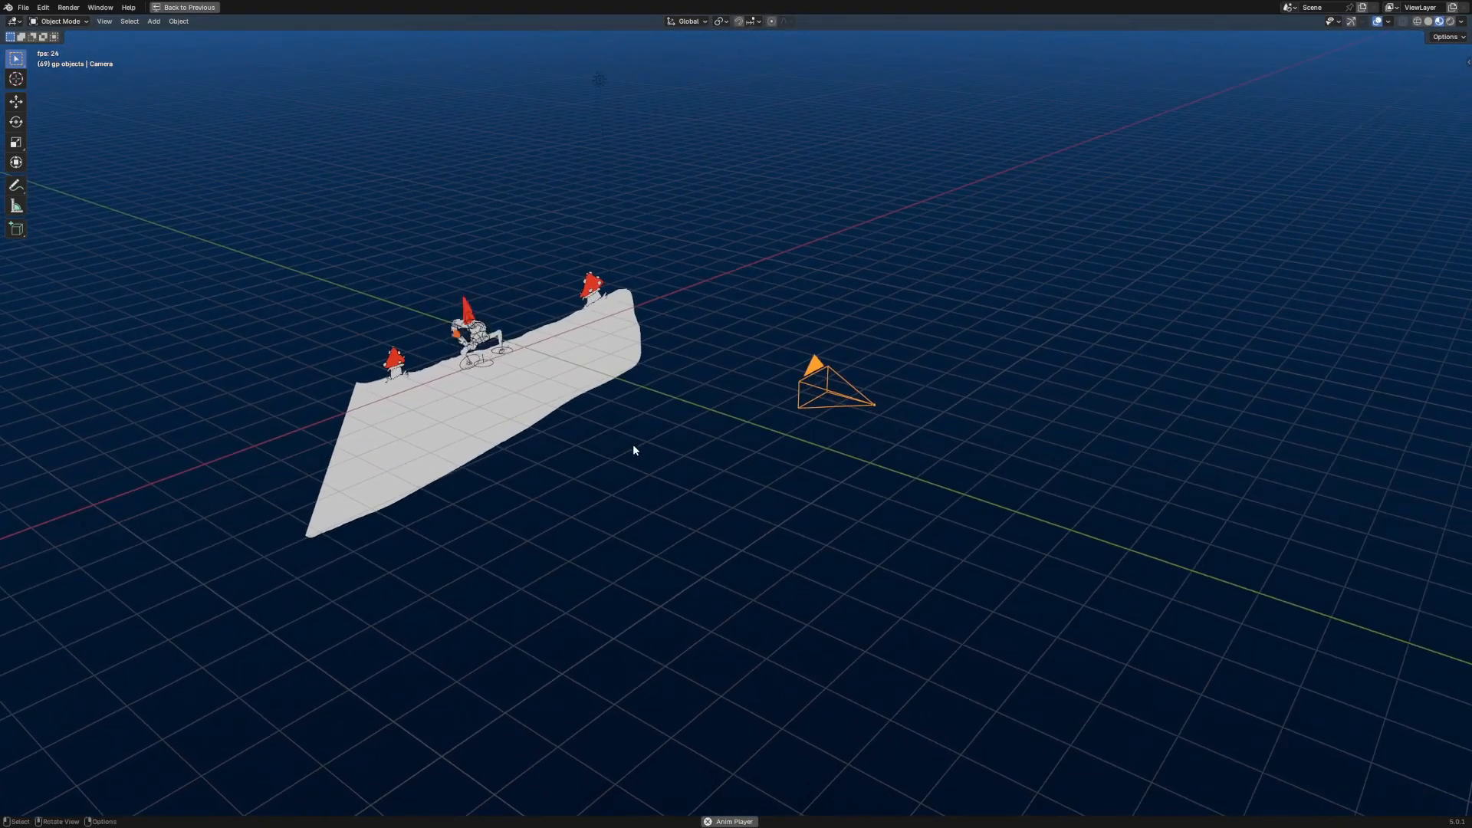
- Orbit the viewport around the gnome scene to bring the ground strip into view
{"action": "left_click_drag", "start_coordinate": [634, 451], "coordinate": [654, 480]}
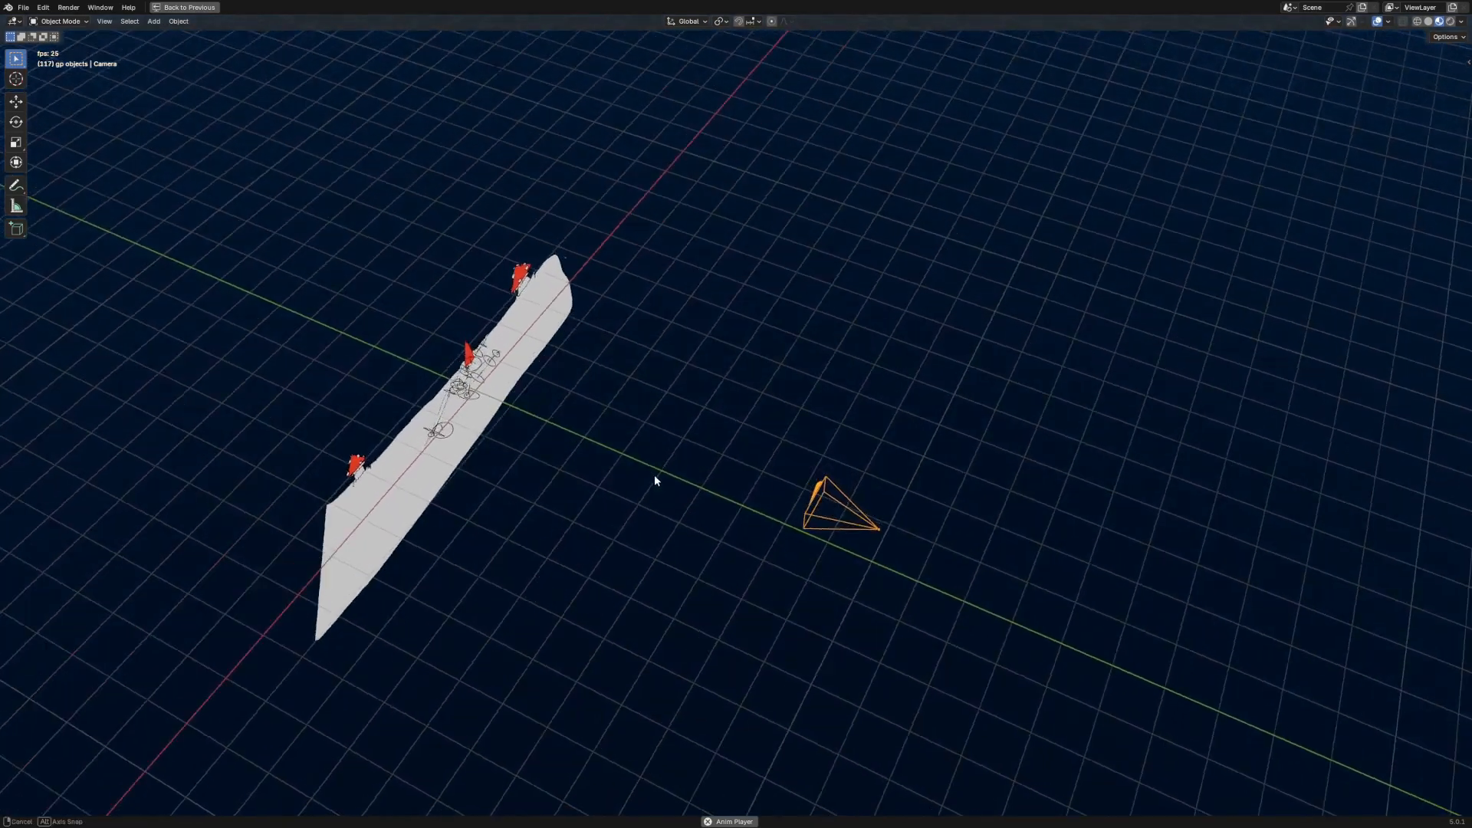
{"action": "left_click_drag", "start_coordinate": [656, 481], "coordinate": [688, 534]}
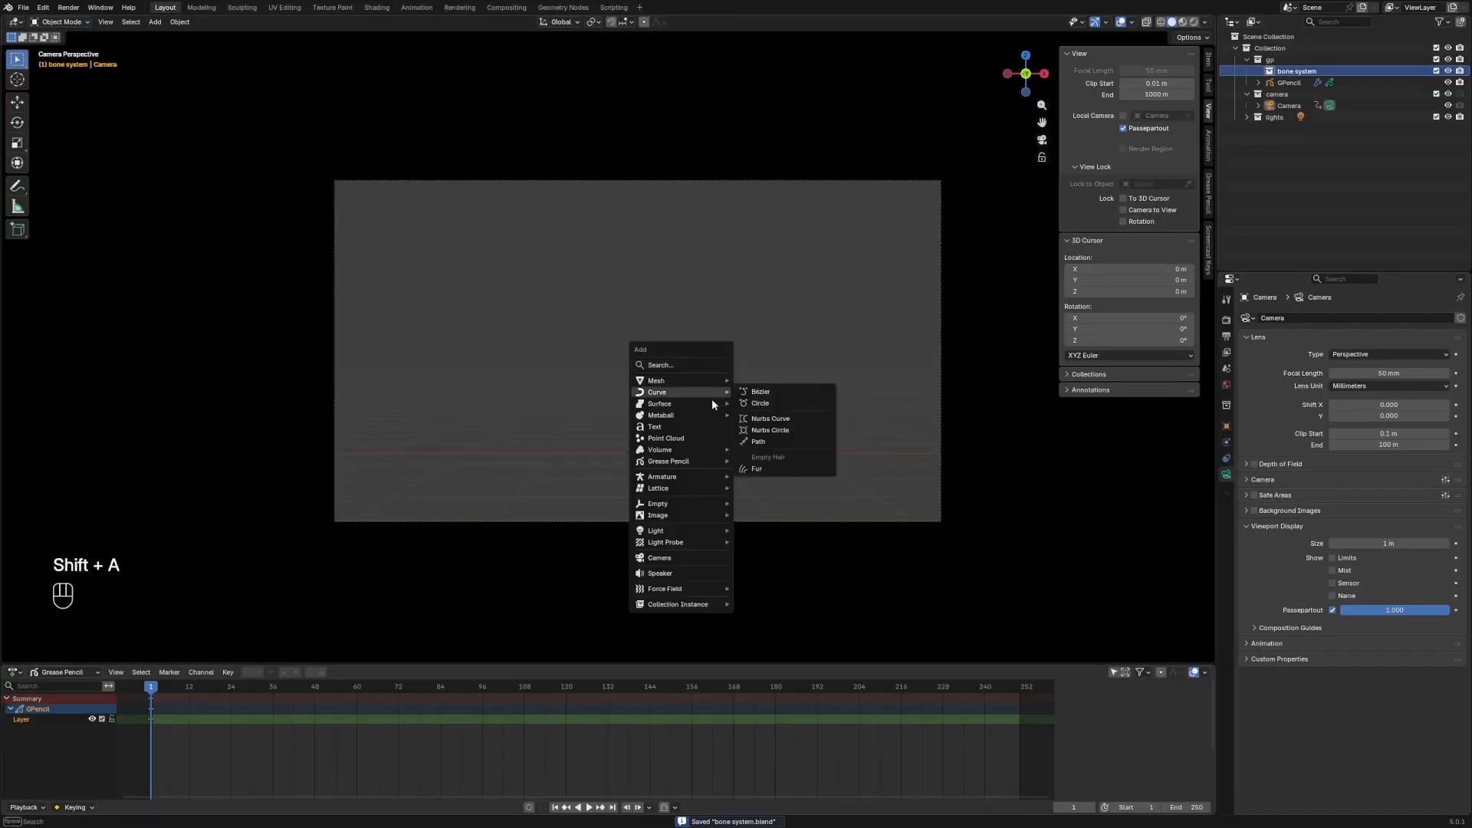
{"action": "mouse_move", "coordinate": [658, 488]}
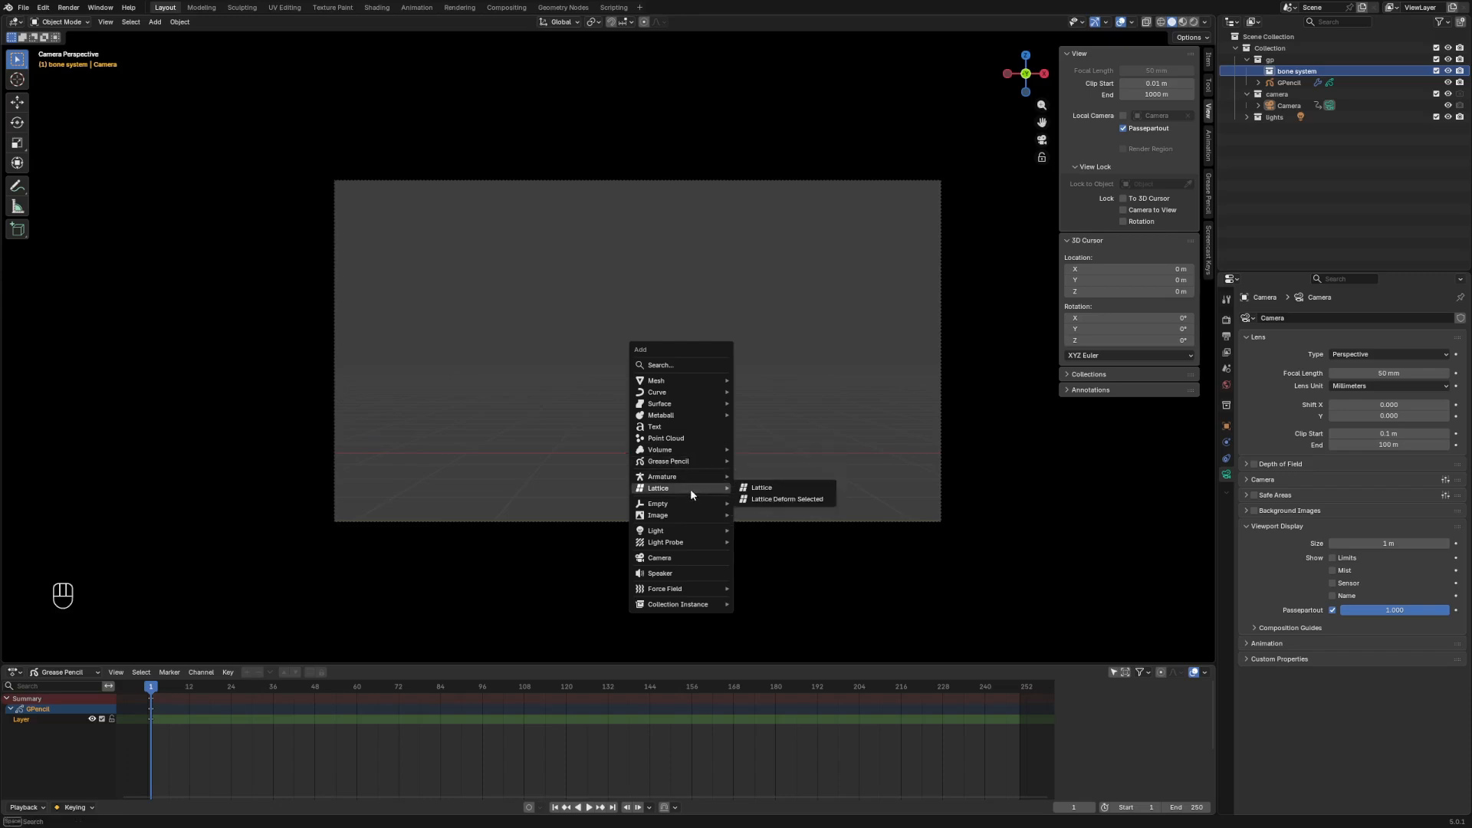
- Add a single-bone armature at the origin and enter its Edit Mode
{"action": "left_click", "coordinate": [661, 476]}
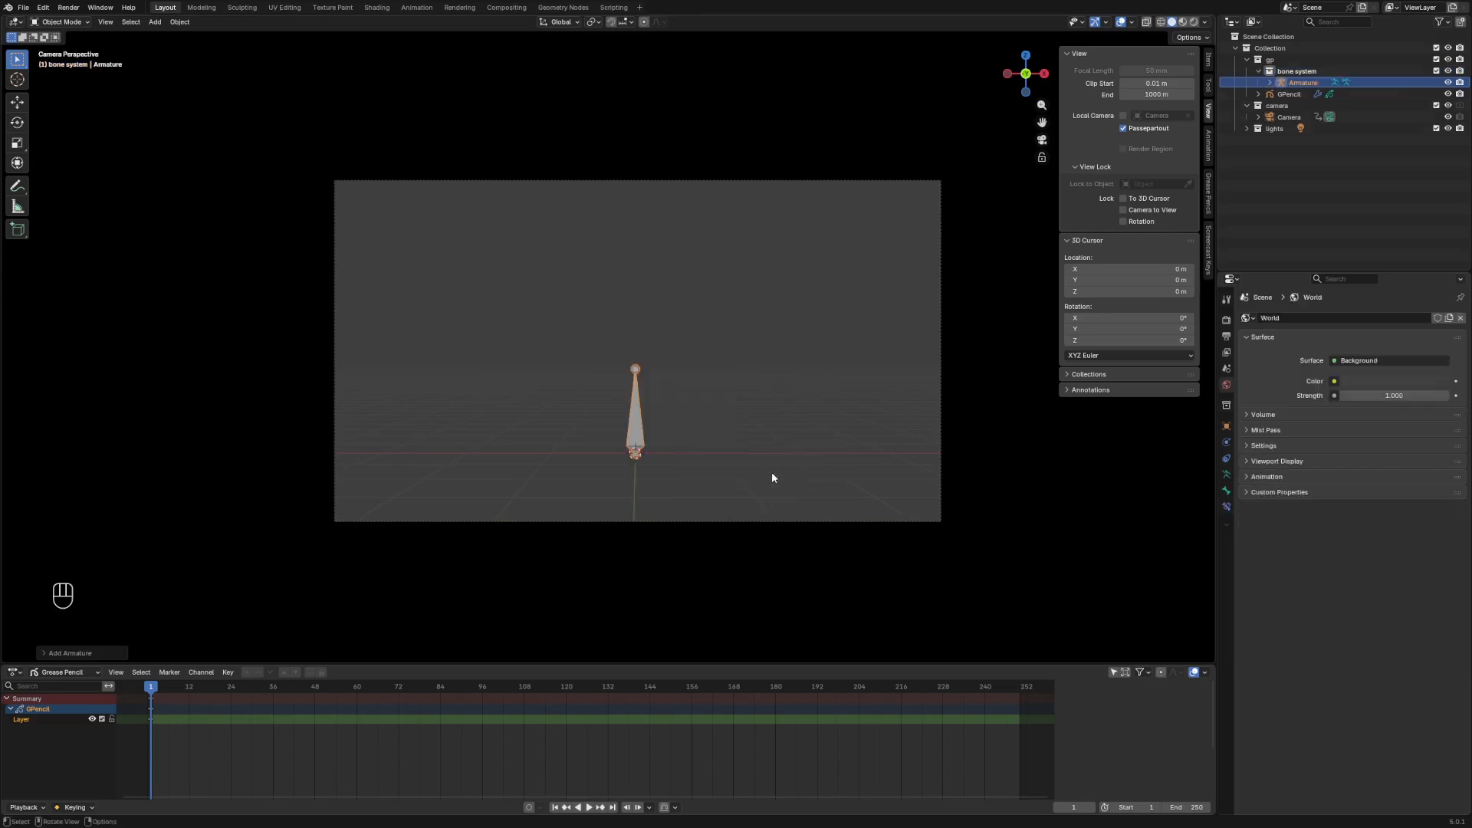
{"action": "key", "text": "Tab"}
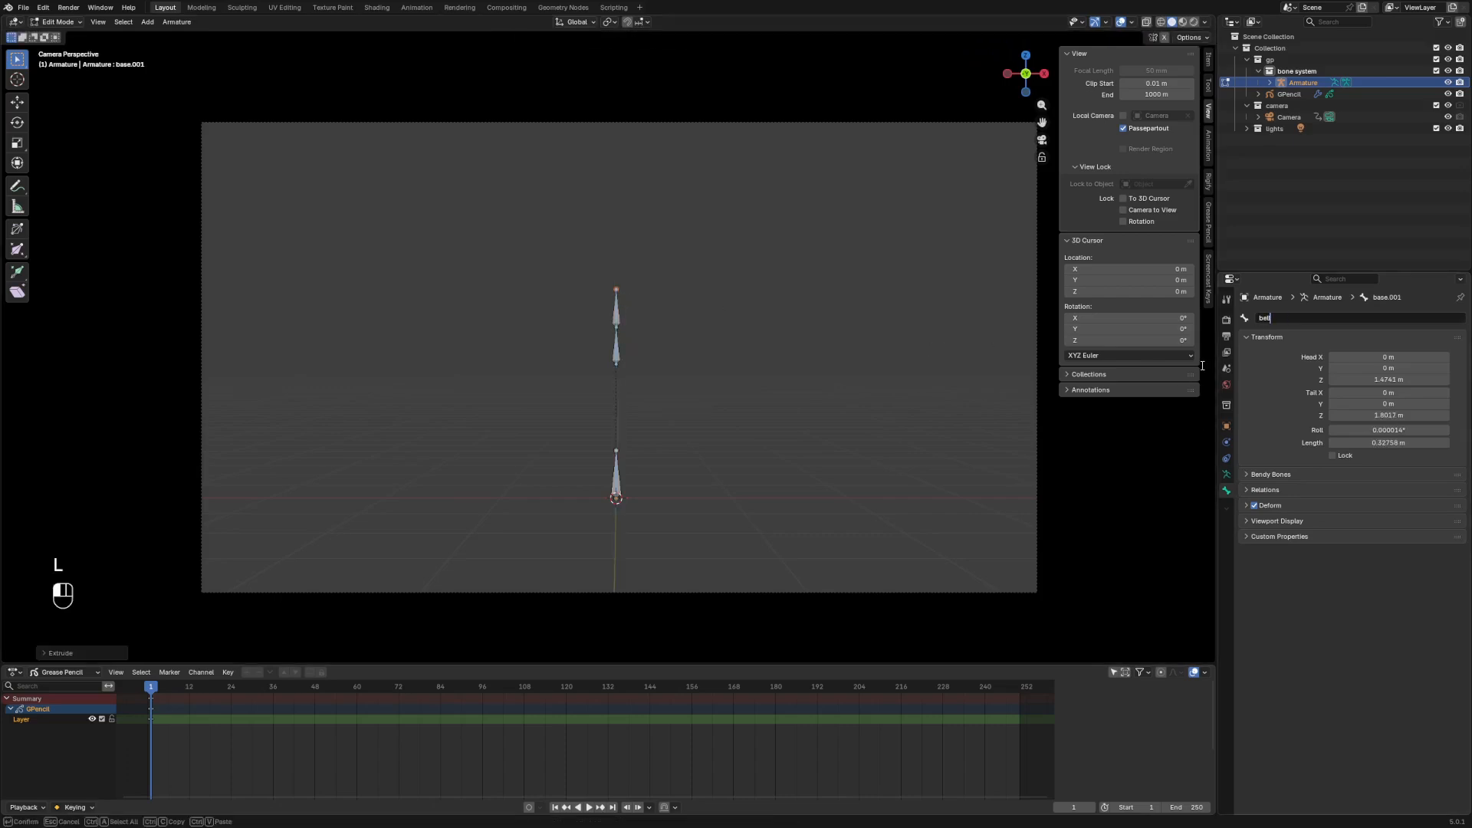
- Name the bones 'chest' and 'belly', then view the belly bone's Relations settings
{"action": "type", "text": "chest"}
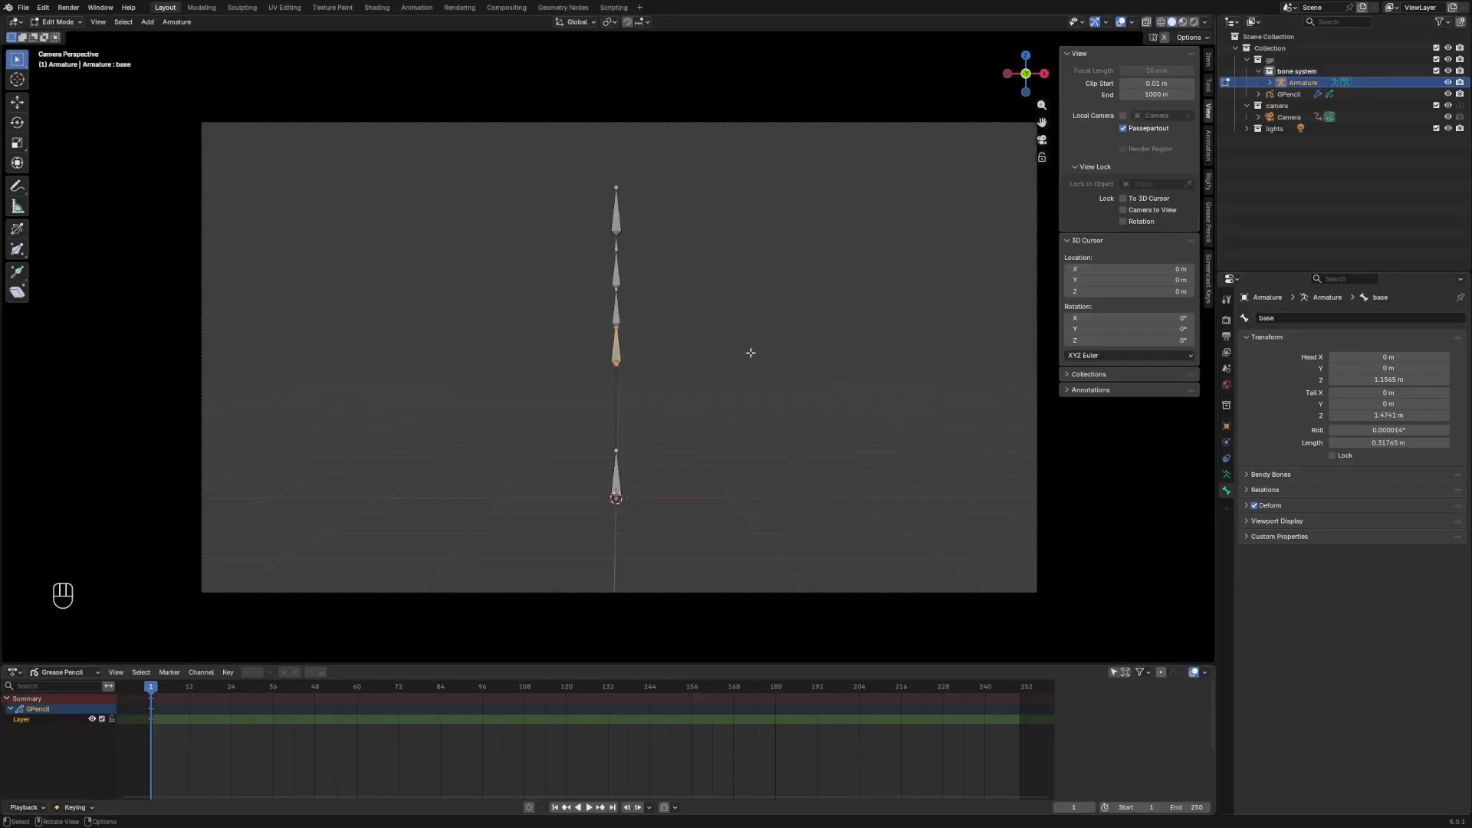
{"action": "left_click", "coordinate": [616, 301]}
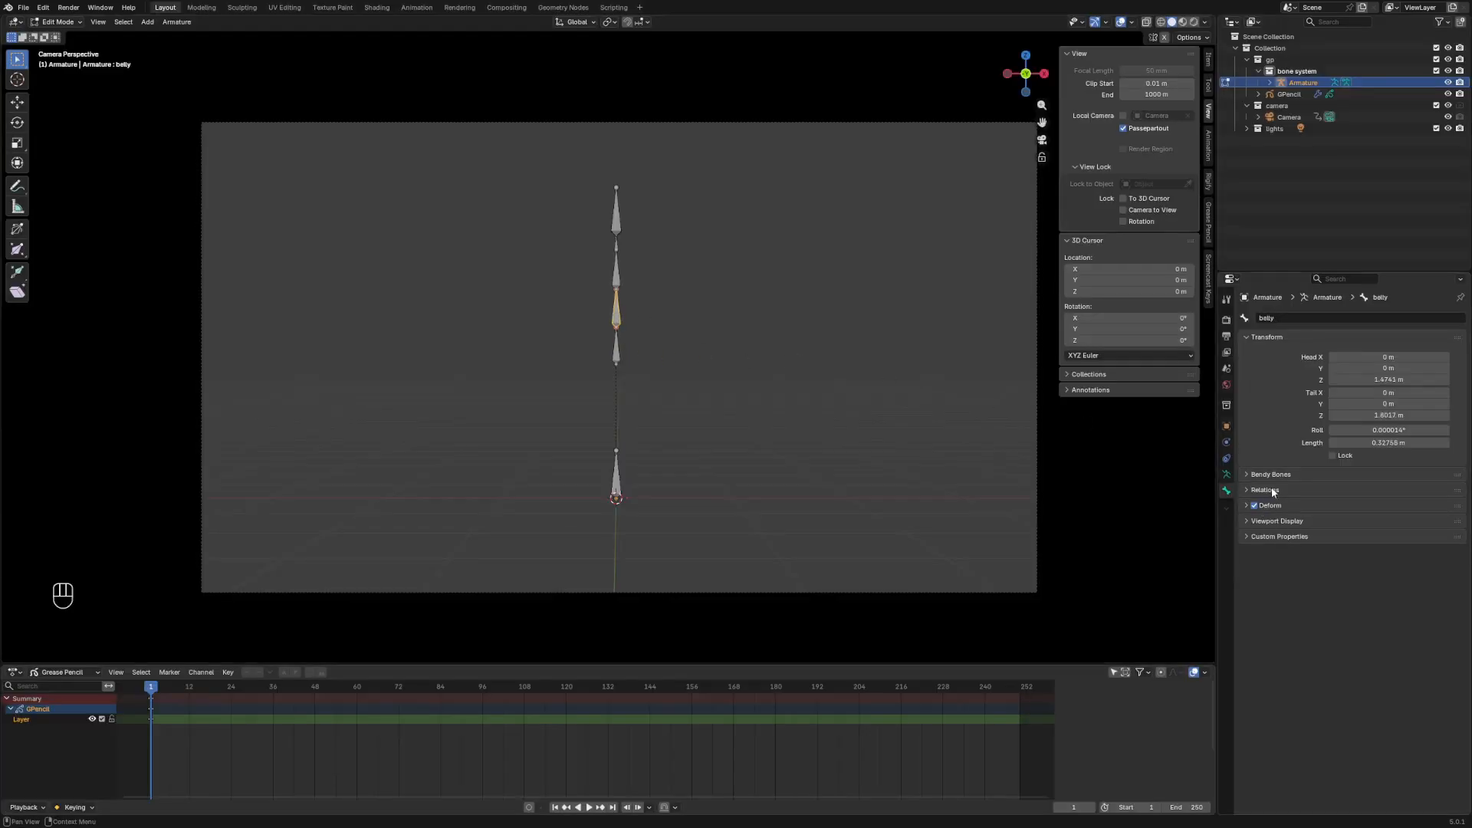
{"action": "left_click", "coordinate": [1266, 489]}
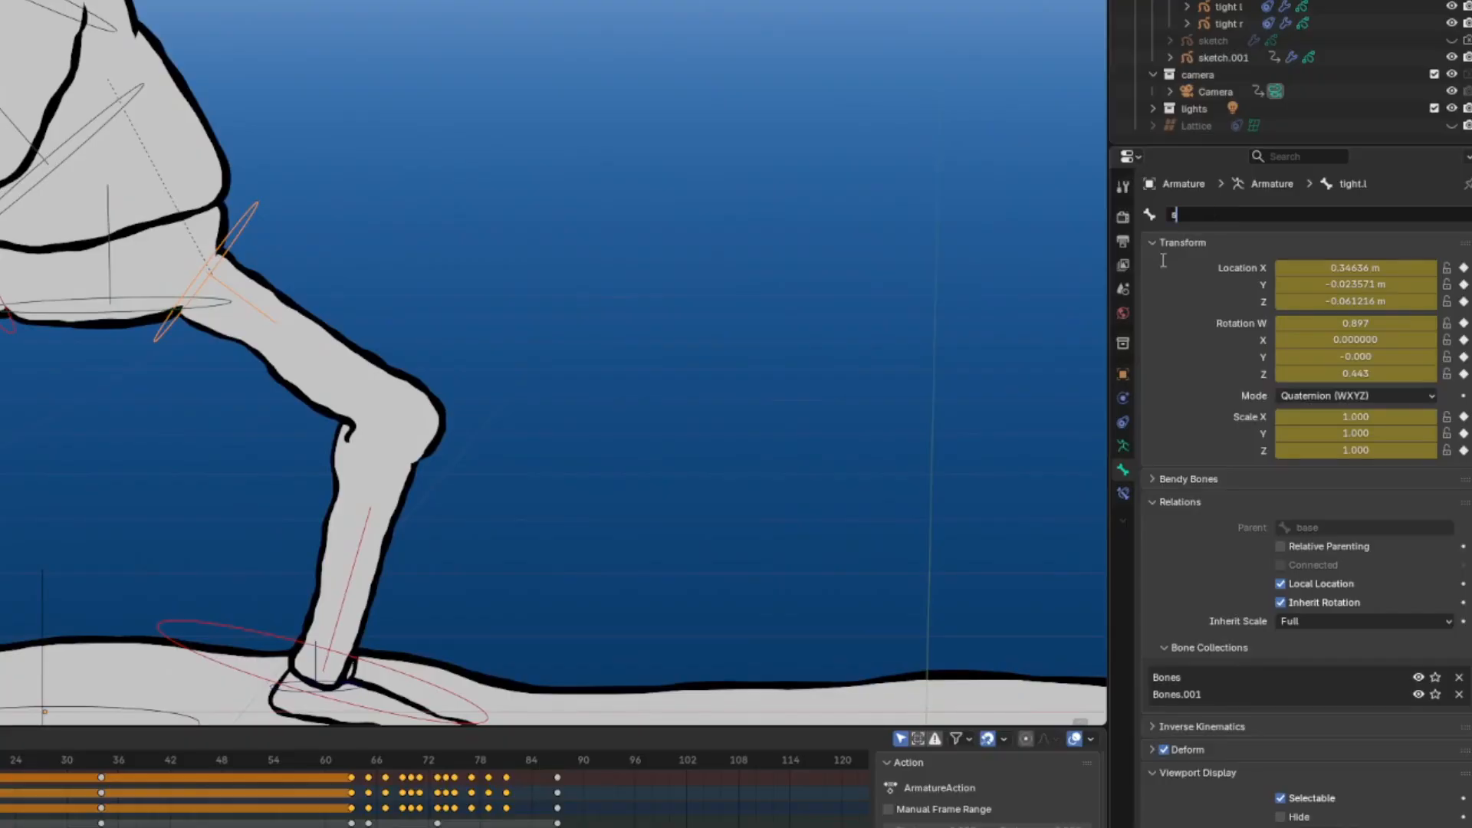
- Inspect the rig's custom bone control shapes by selecting one
{"action": "type", "text": "stupid"}
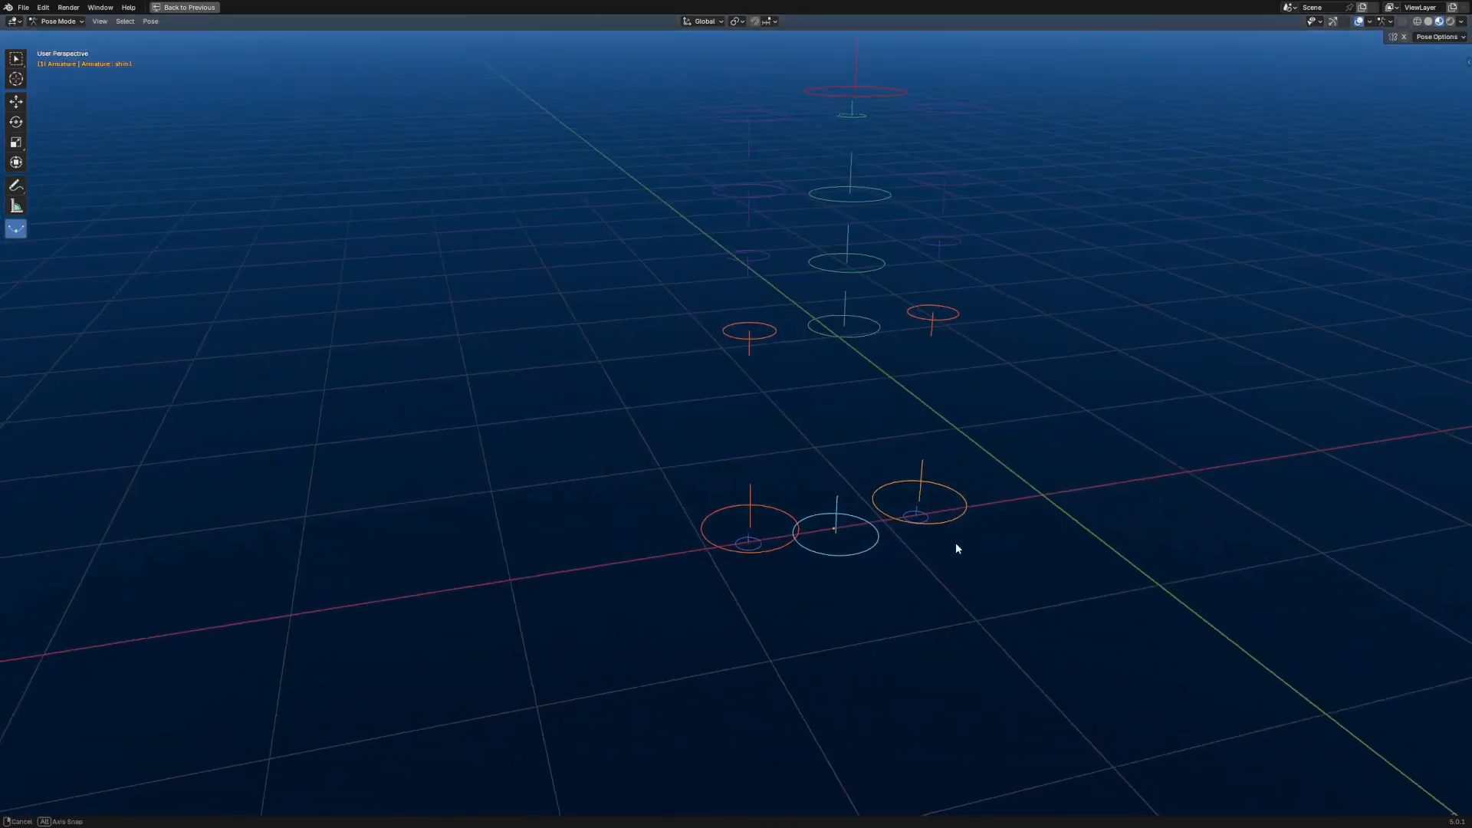
{"action": "left_click", "coordinate": [185, 7]}
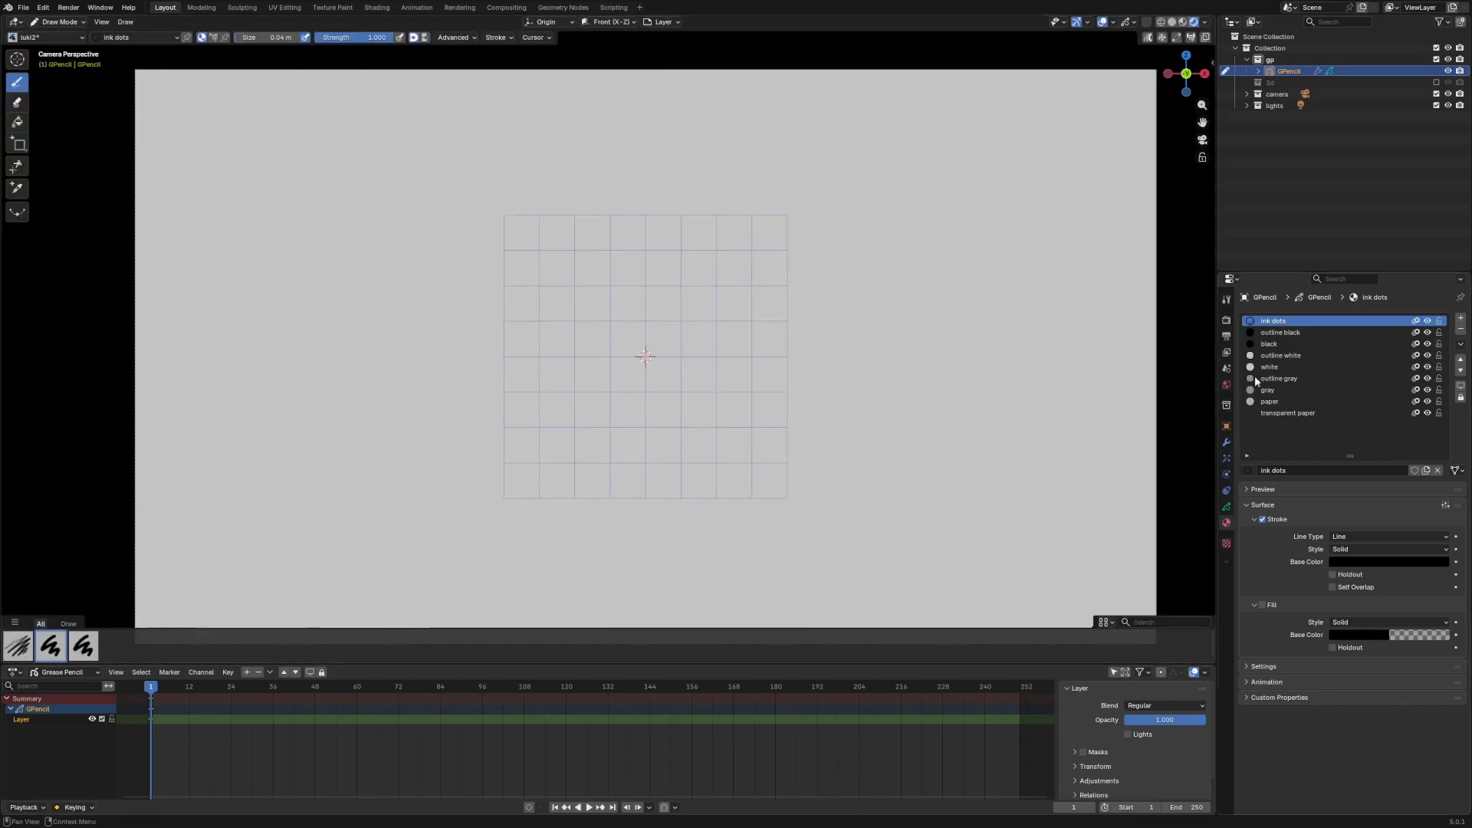
- Draw an outline-white blob with a pale pink fill, then select the white material
{"action": "left_click", "coordinate": [1281, 355]}
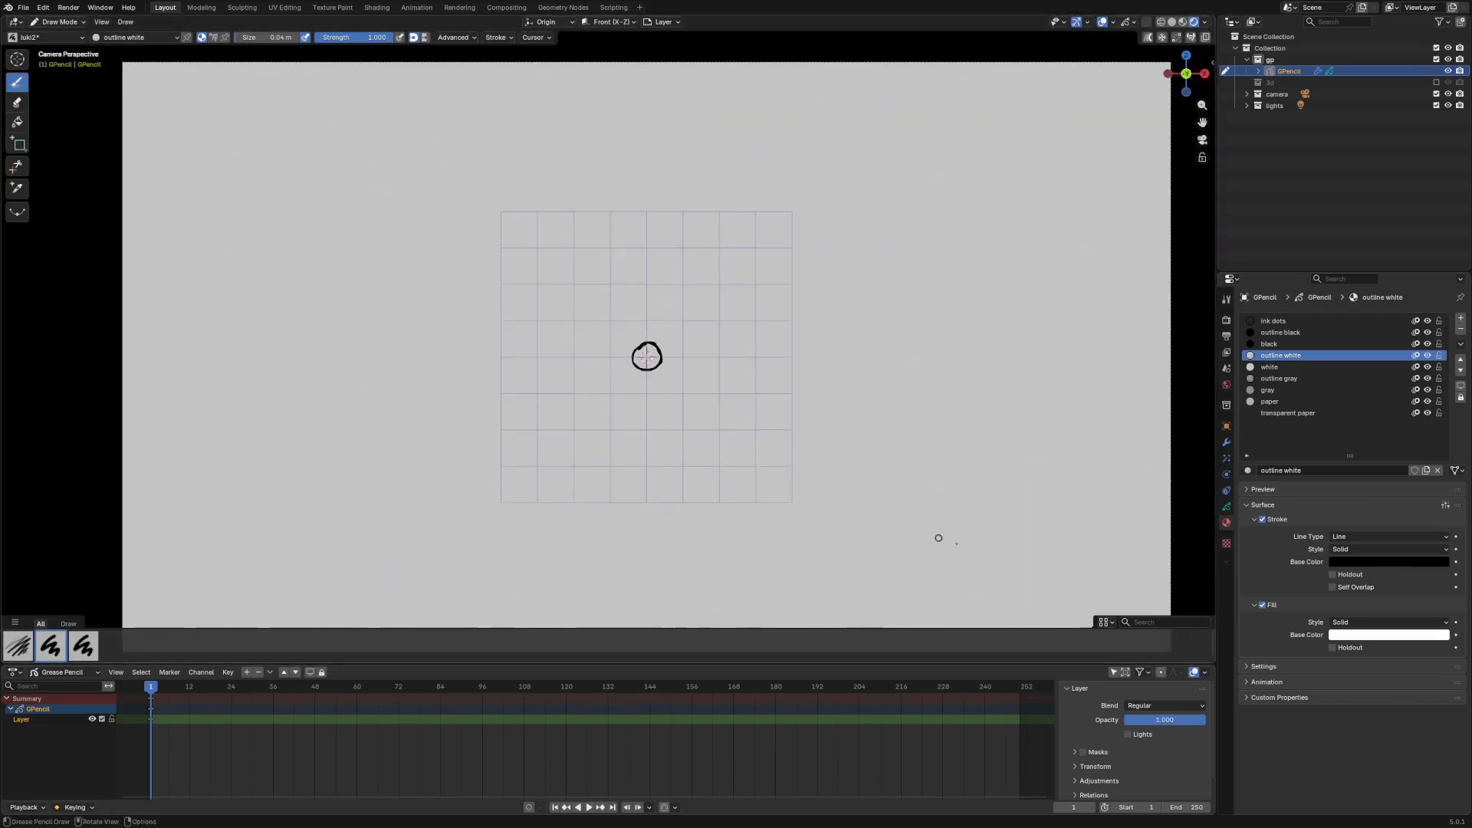
{"action": "left_click", "coordinate": [1390, 561]}
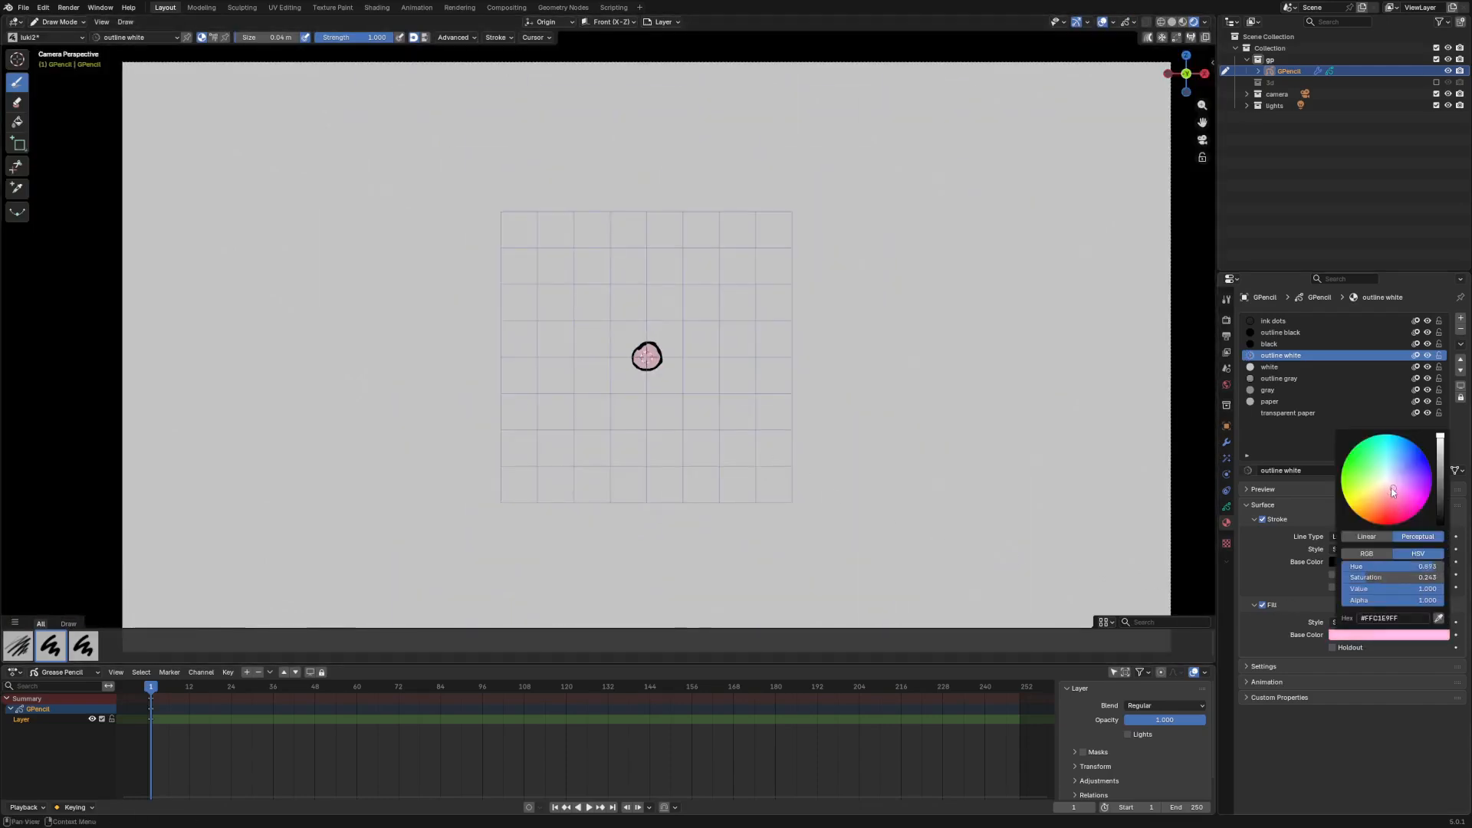
{"action": "left_click", "coordinate": [1270, 404]}
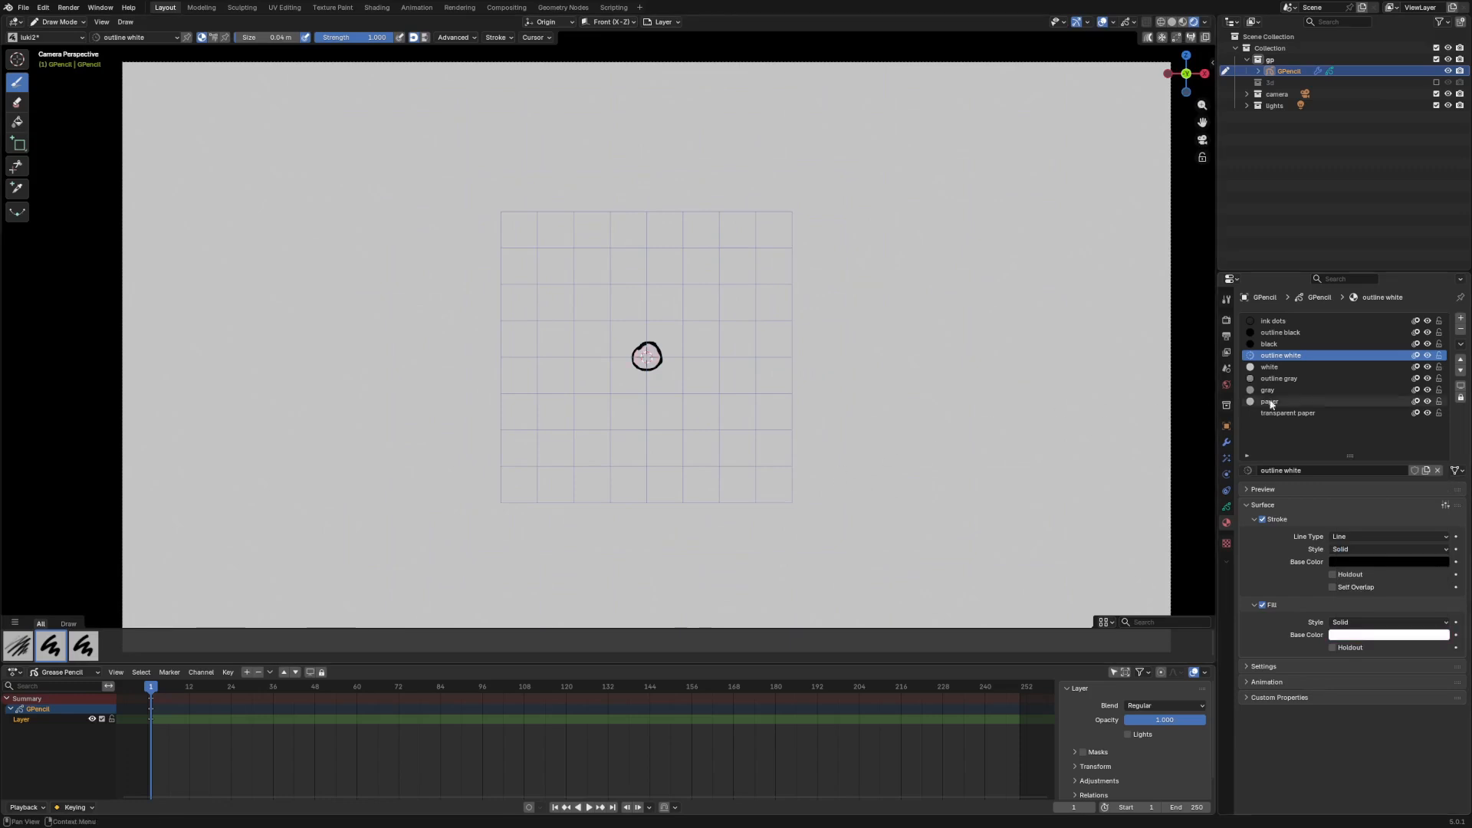
{"action": "left_click", "coordinate": [1269, 367]}
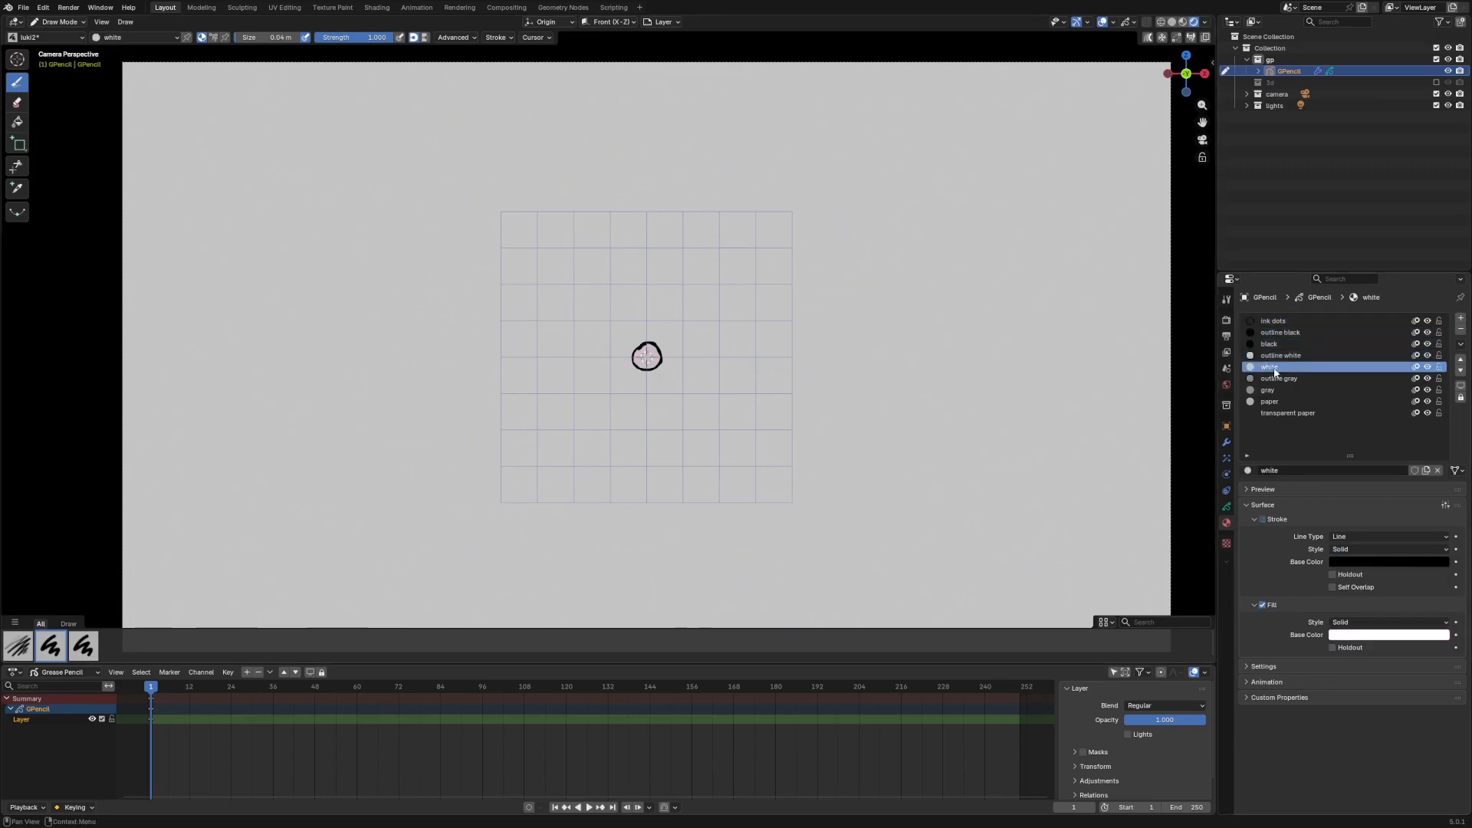
{"action": "key", "text": "Tab"}
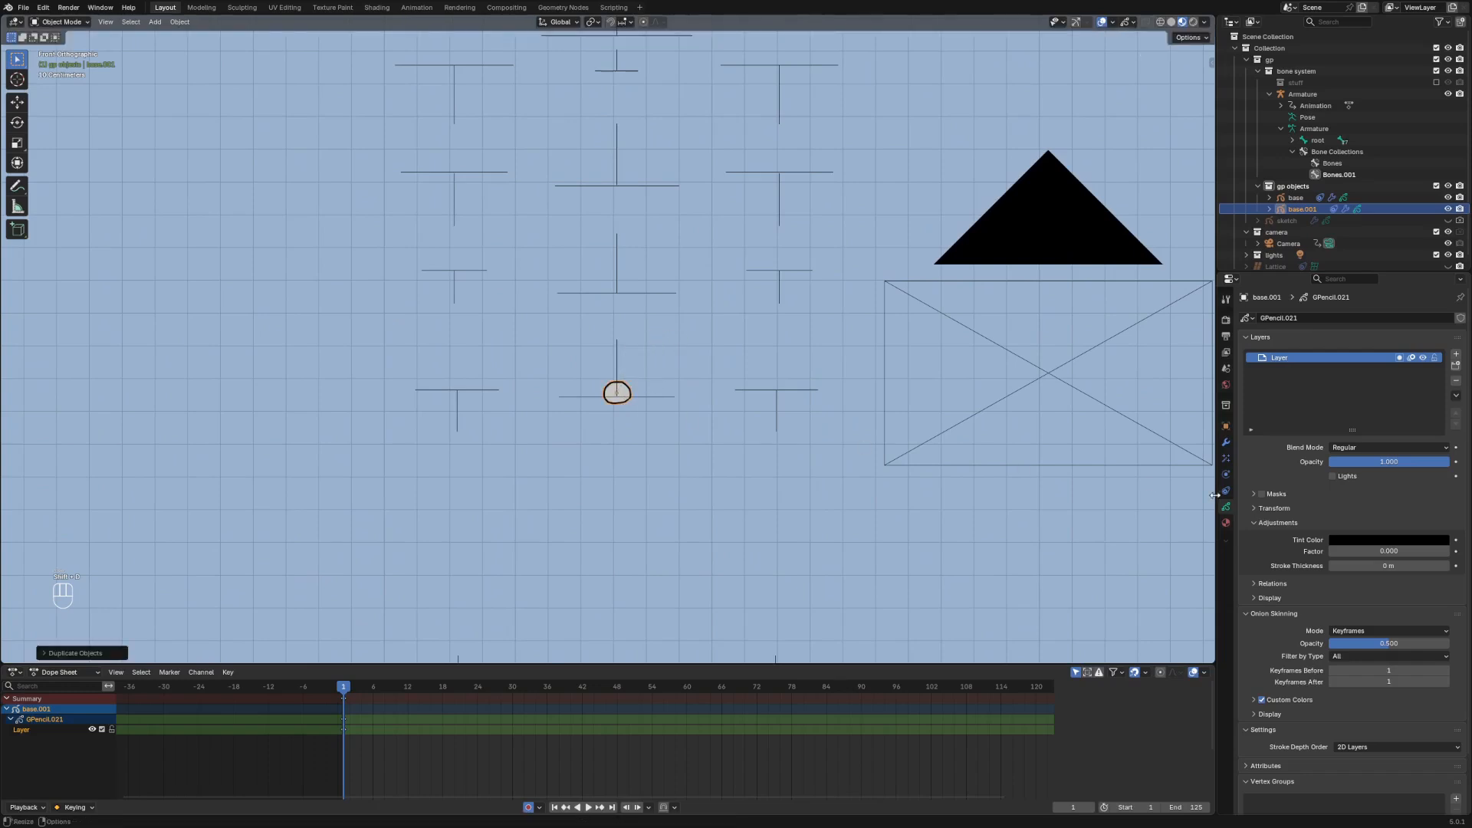
- Set Child Of bone targets so the blob copies follow base, belly and chest, stacked upward
{"action": "left_click", "coordinate": [1225, 457]}
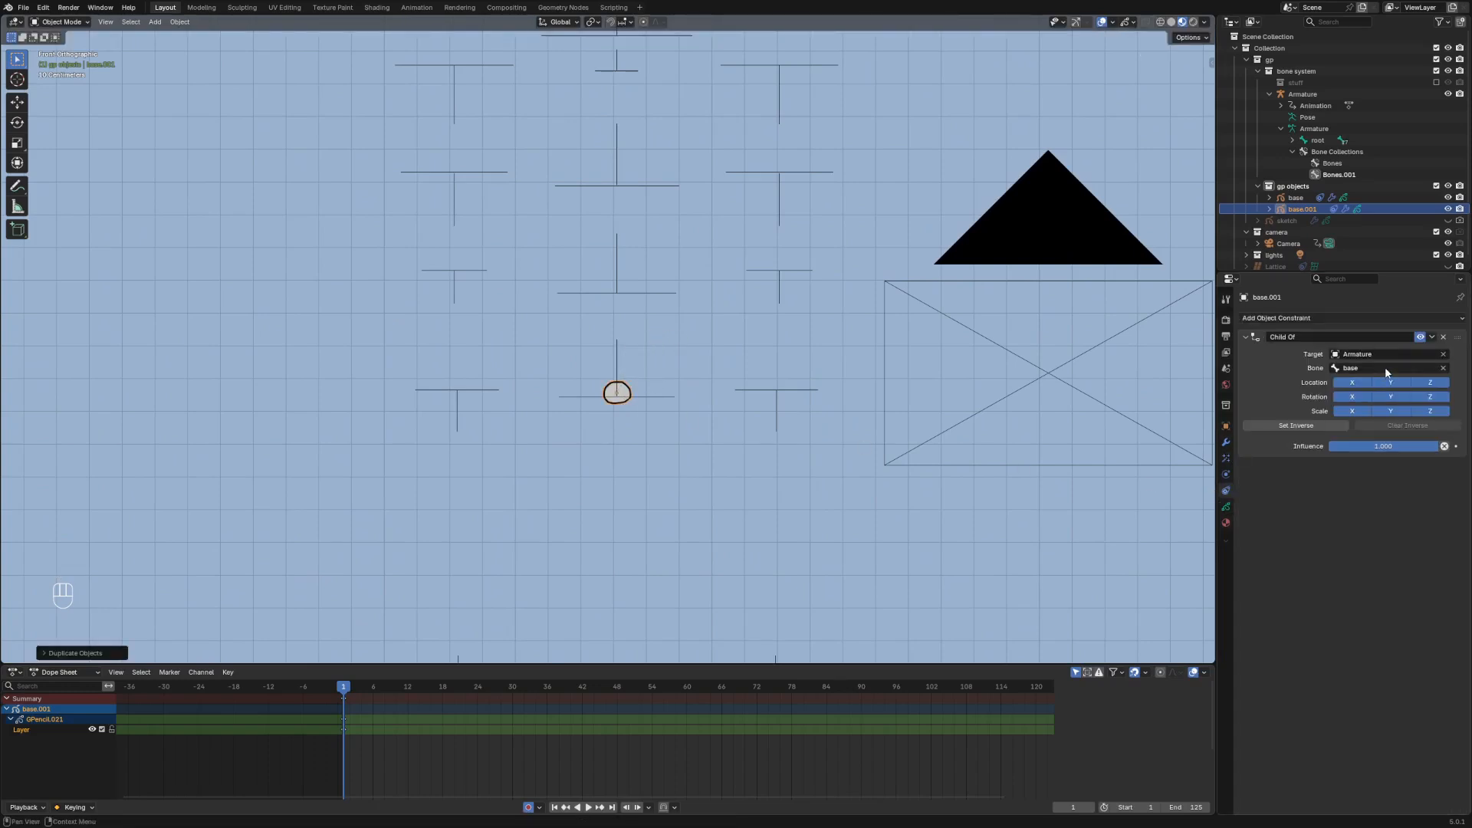
{"action": "left_click", "coordinate": [1390, 367]}
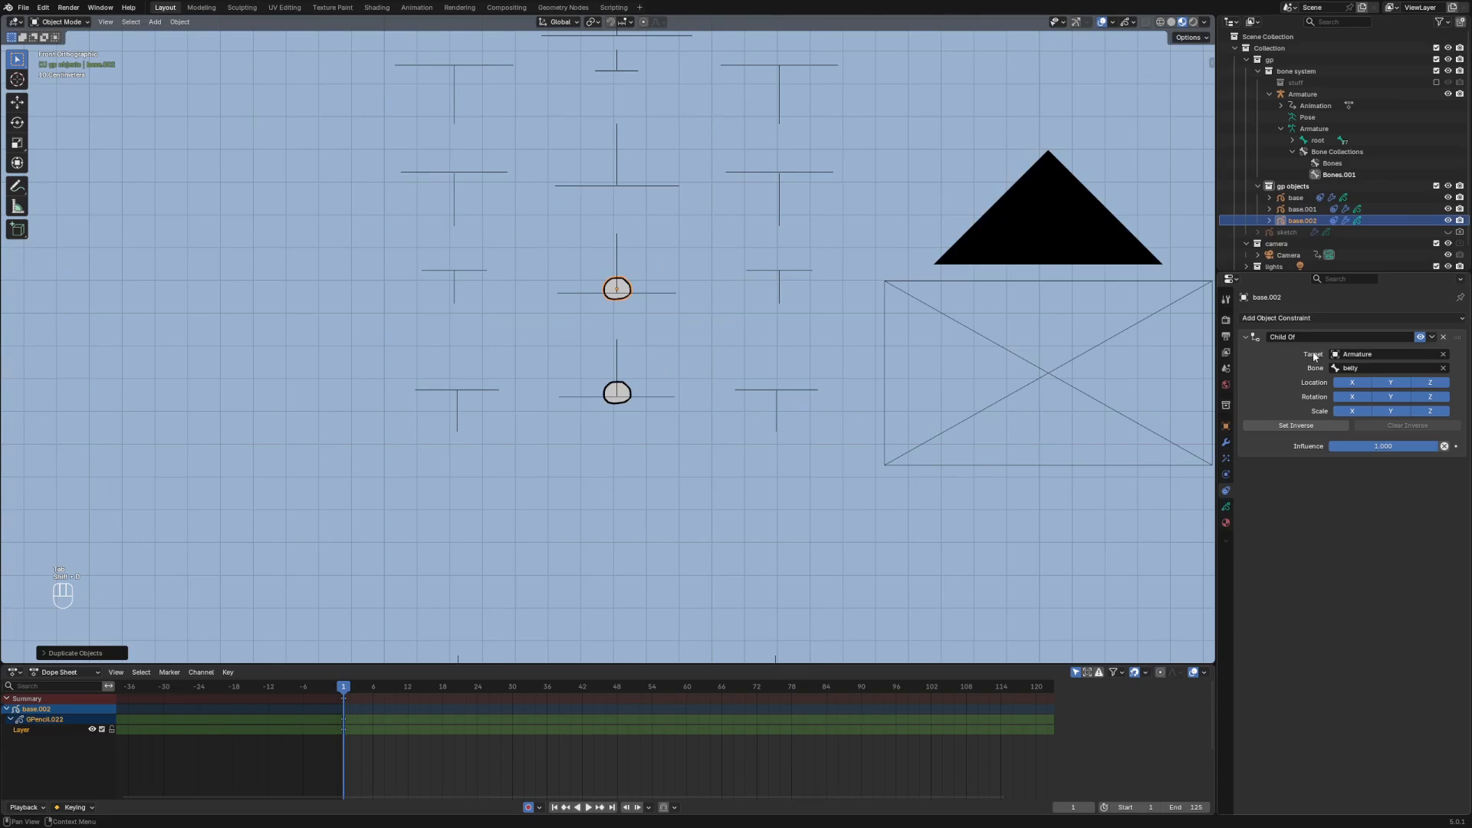
{"action": "left_click", "coordinate": [1380, 367]}
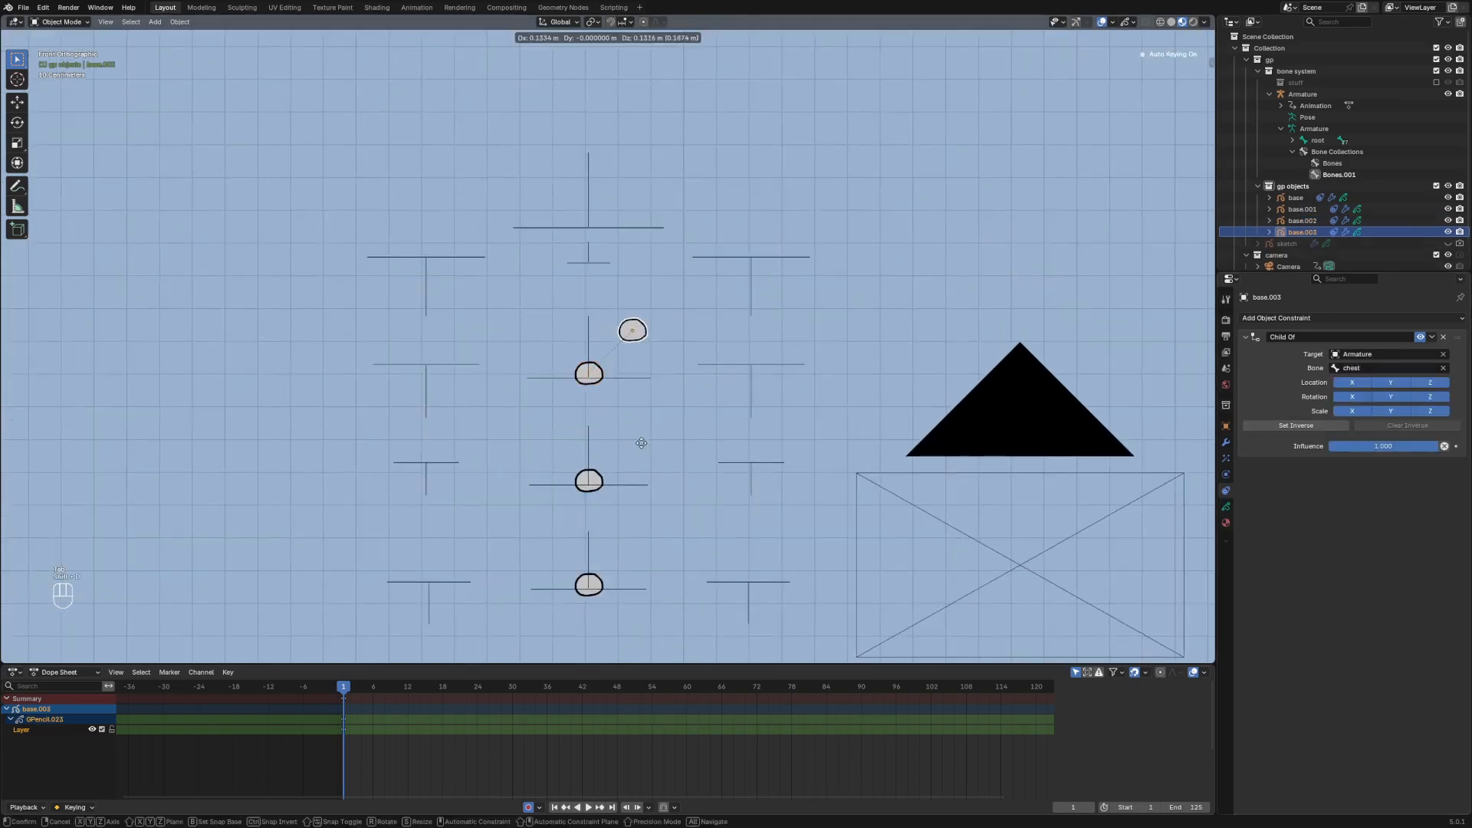
{"action": "left_click", "coordinate": [1389, 368]}
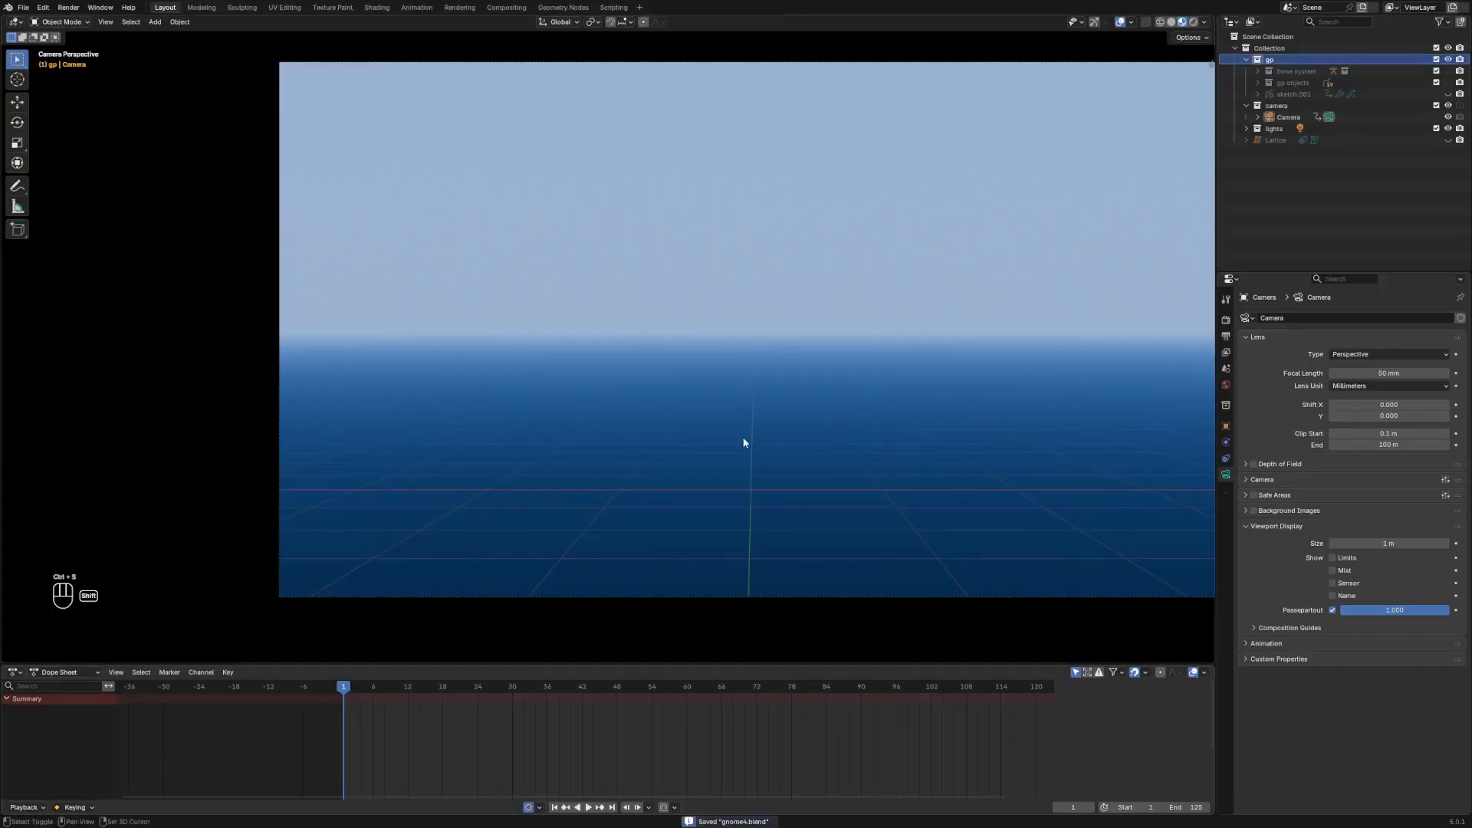
- Draw a tall, pointed black hat outline on the new Grease Pencil object
{"action": "key", "text": "Tab"}
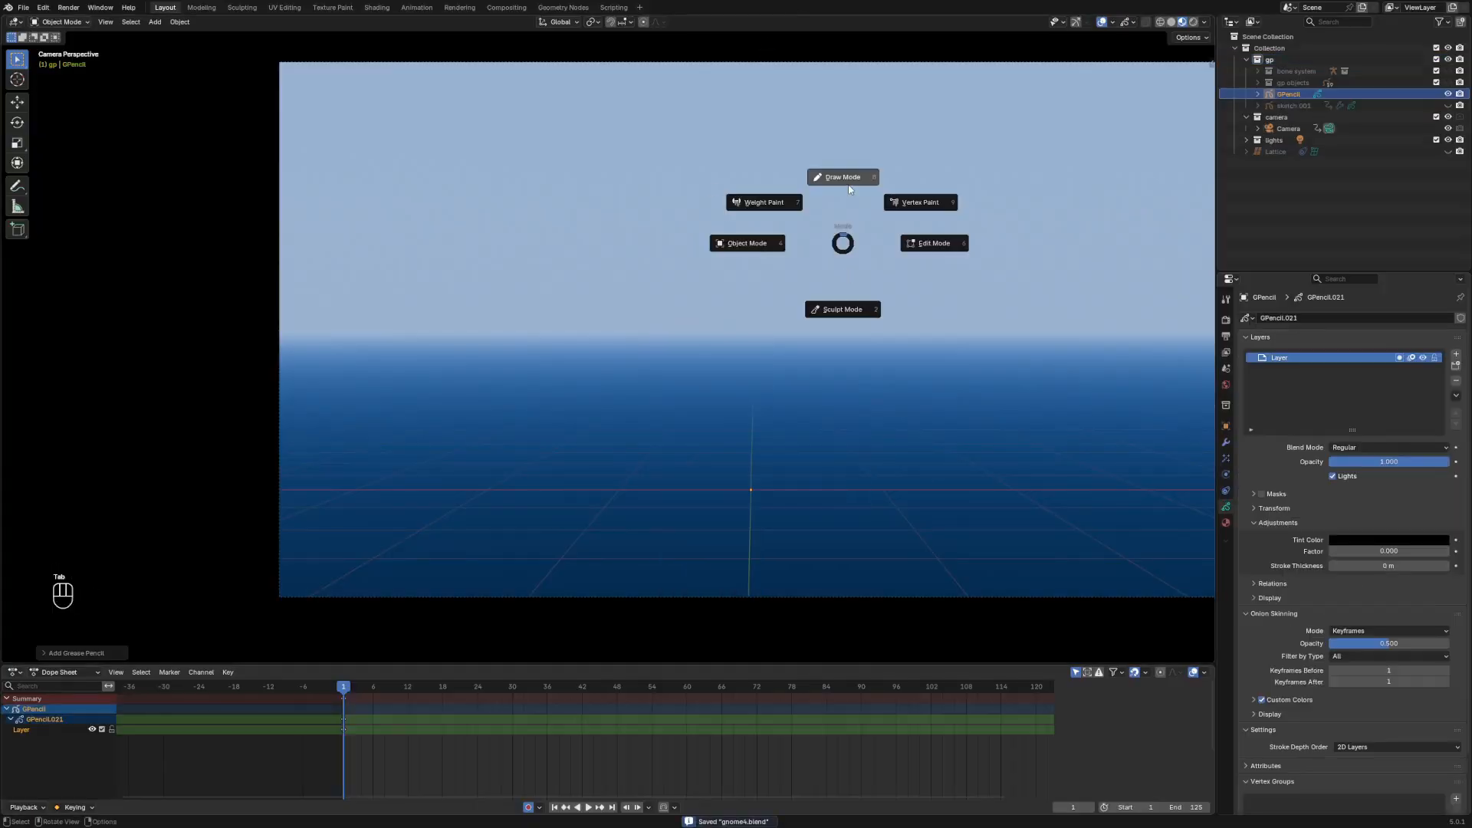
{"action": "left_click", "coordinate": [841, 177]}
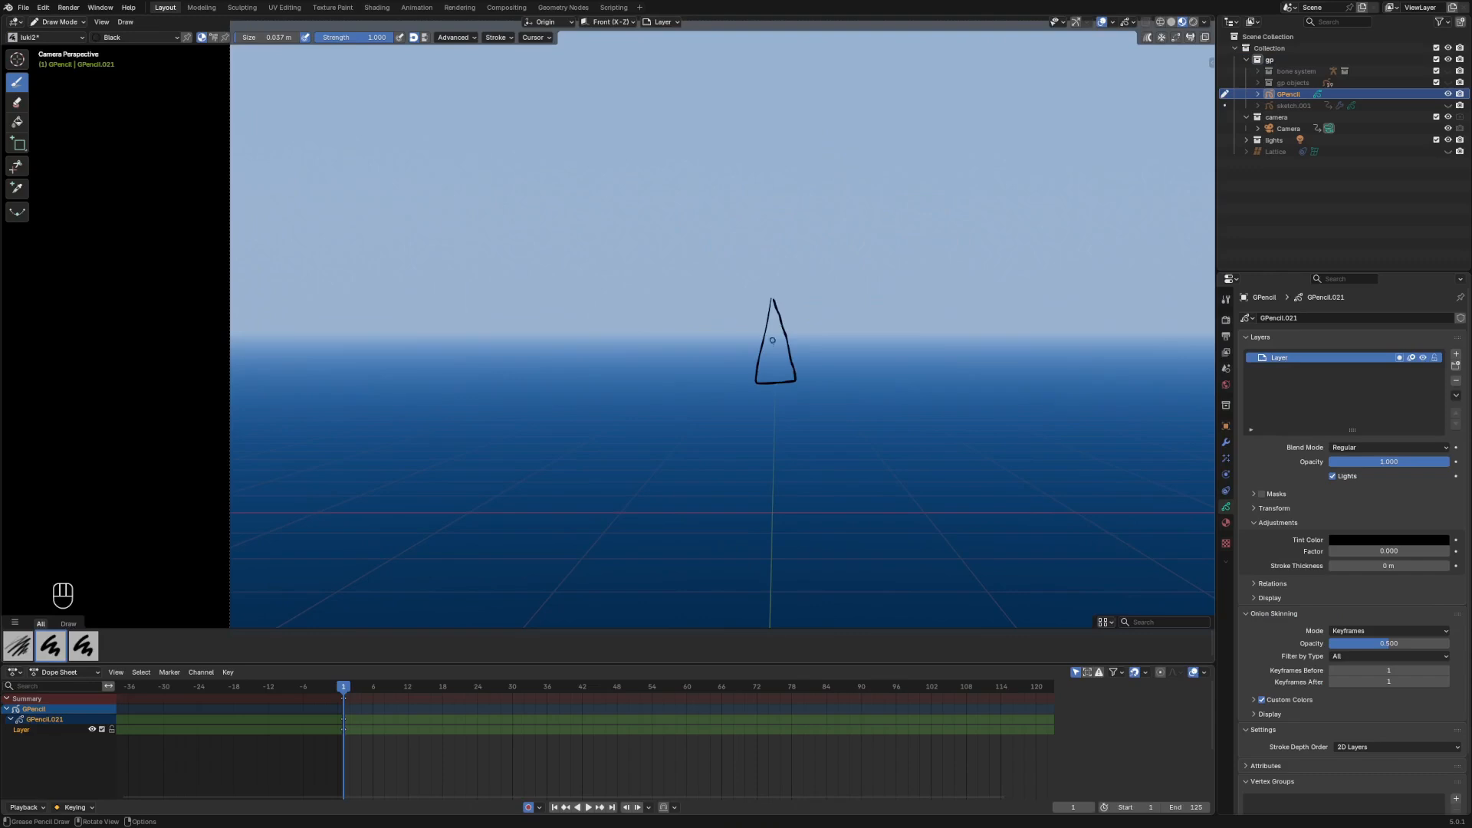
{"action": "left_click_drag", "start_coordinate": [774, 376], "coordinate": [774, 441]}
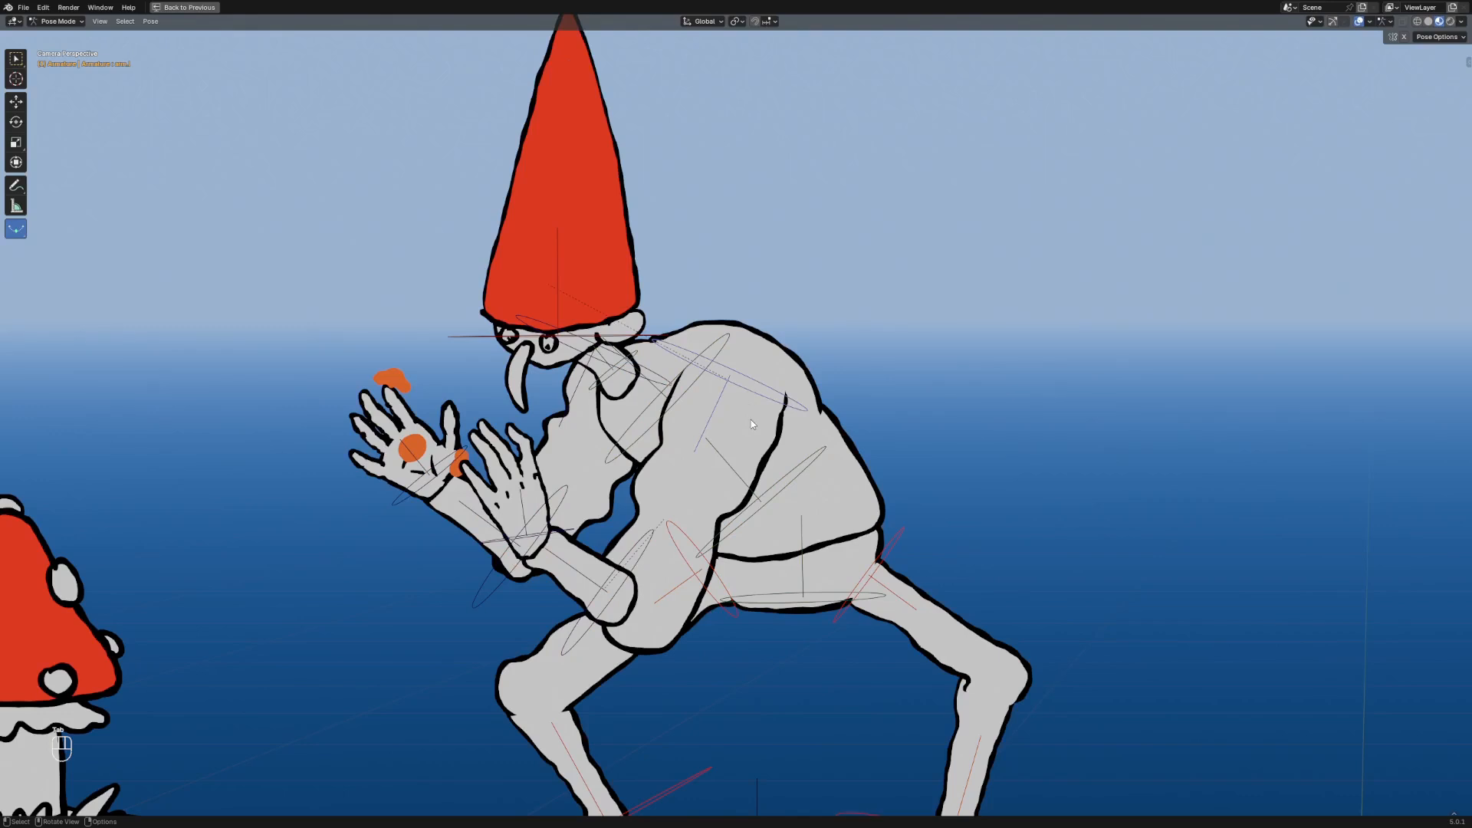
- Move the gnome's bones with G in Pose Mode to pose the character
{"action": "key", "text": "g"}
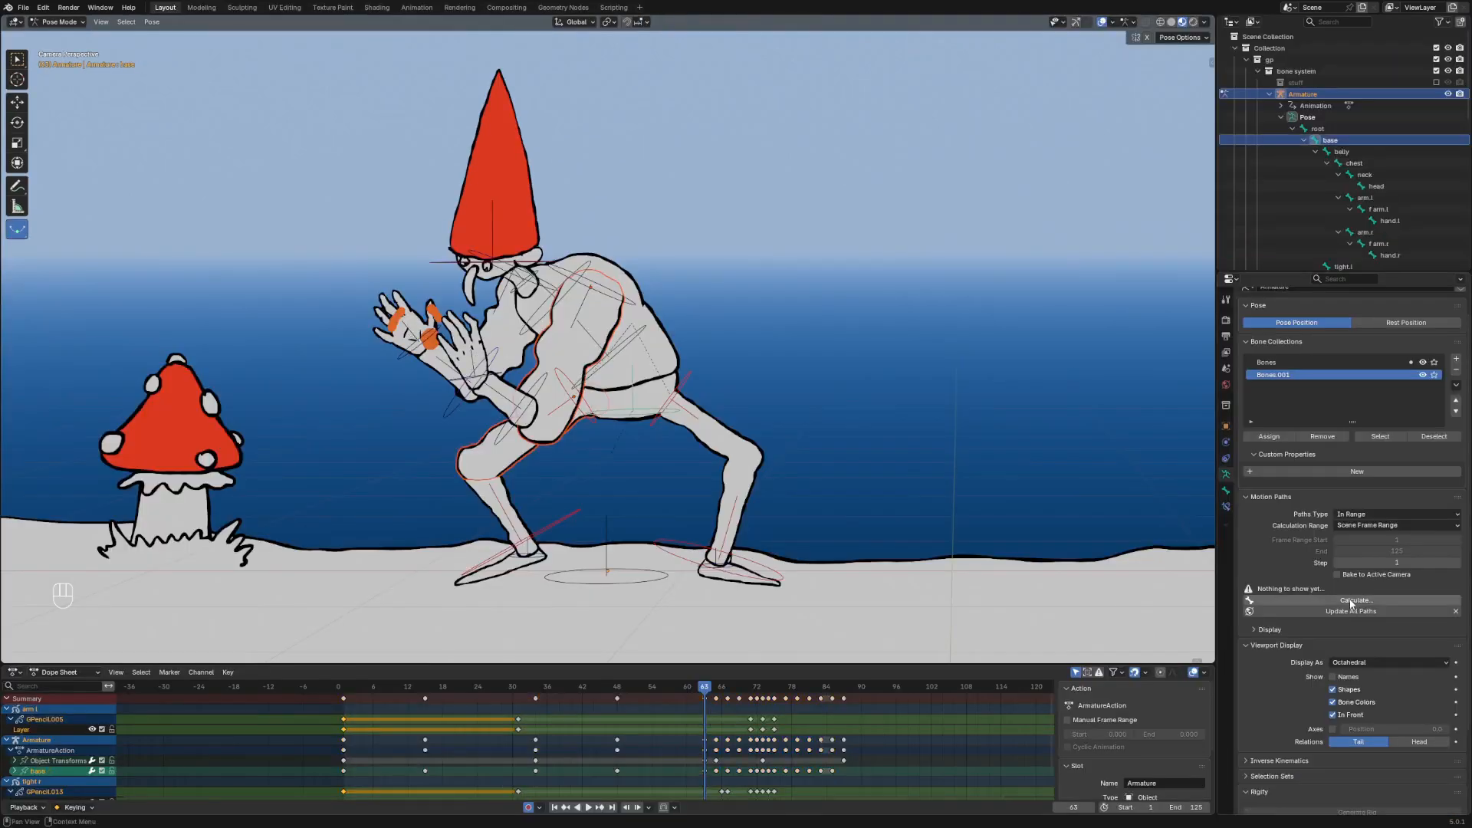
- Calculate motion paths for the gnome's bones across the scene frame range
{"action": "left_click", "coordinate": [1356, 601]}
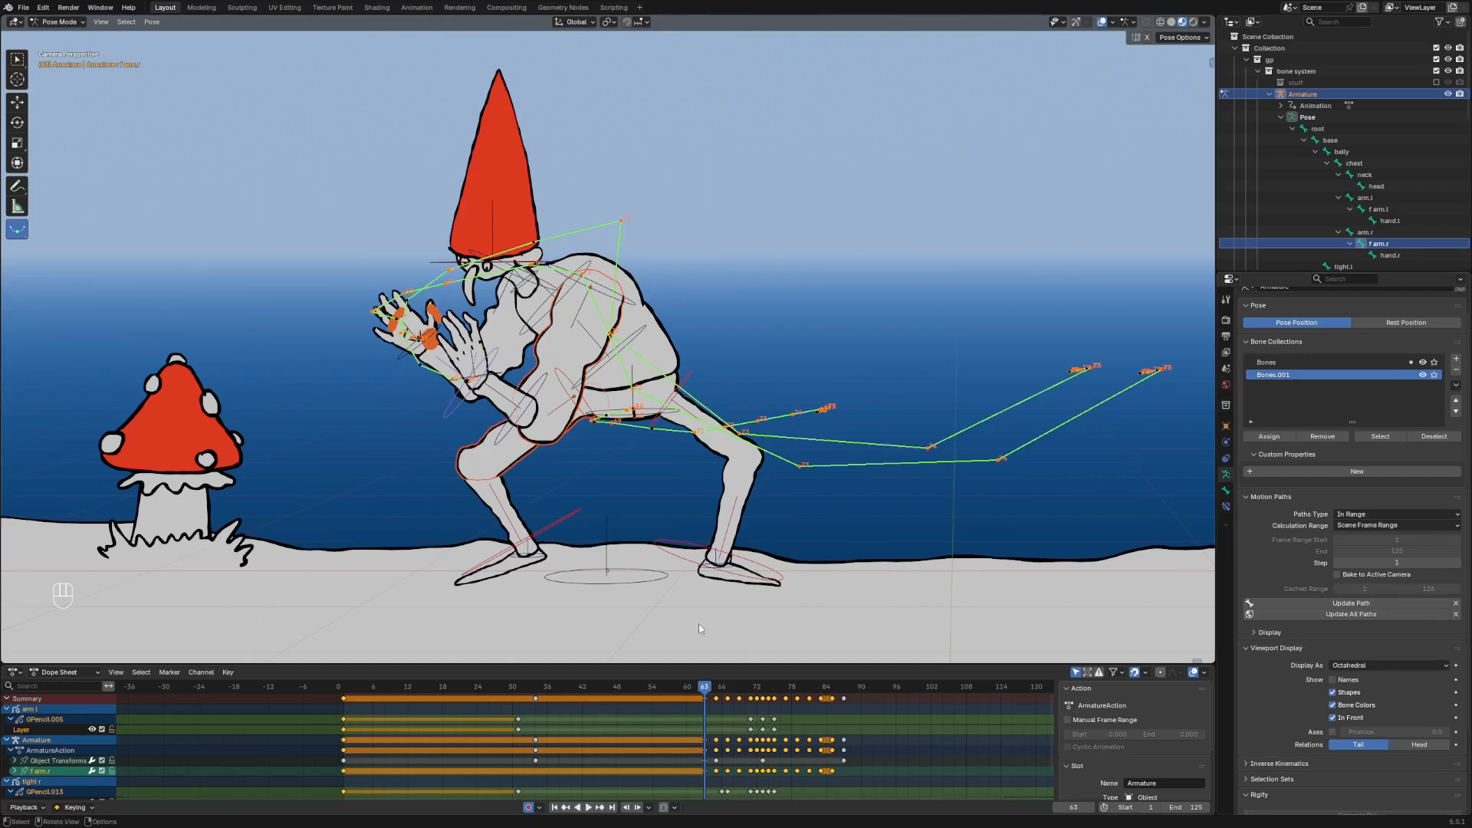
{"action": "left_click", "coordinate": [588, 807]}
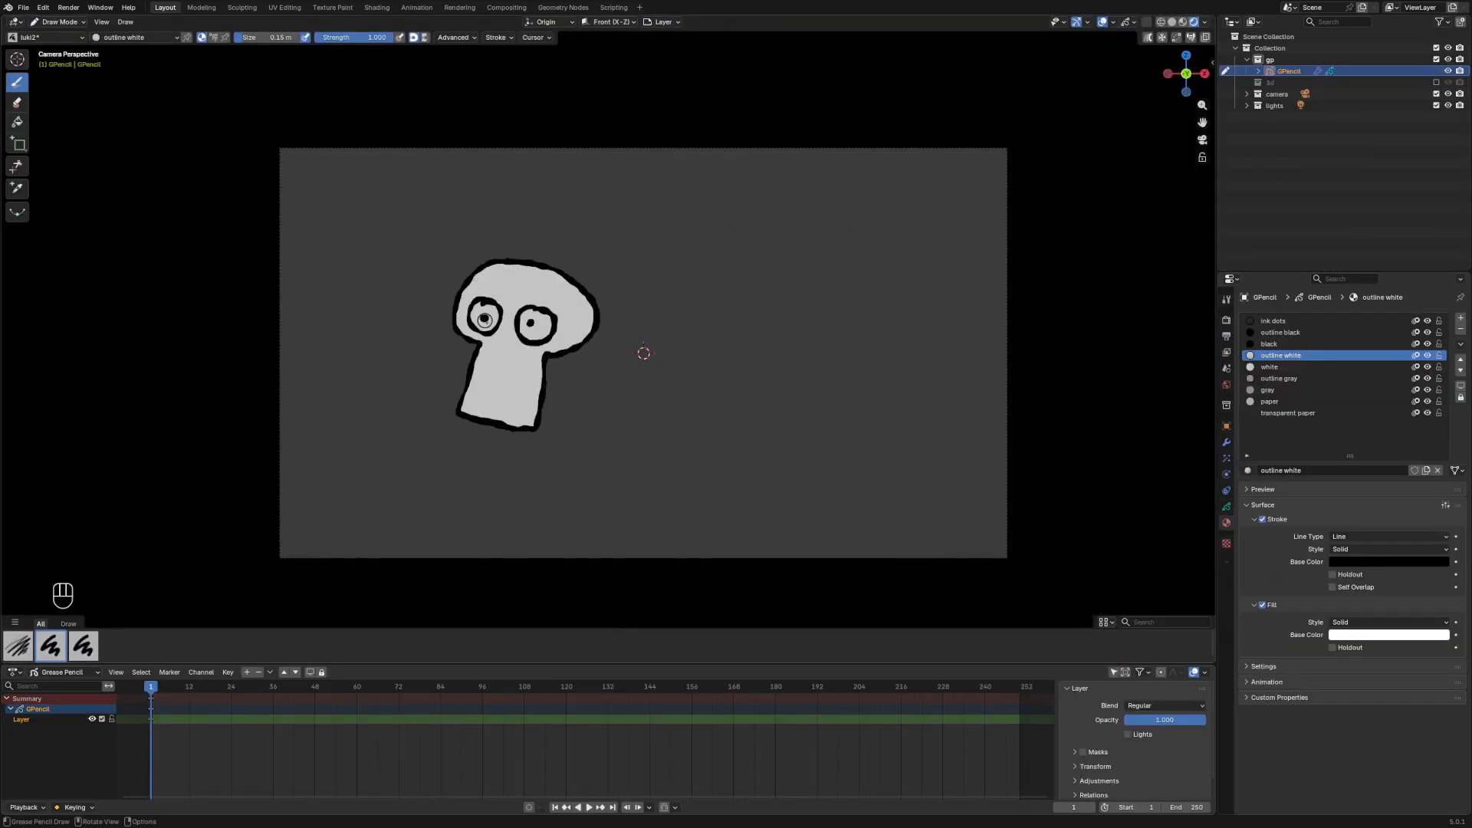
- Interpolate the skull drawing's in-betweens with a custom S-shaped easing curve
{"action": "key", "text": "Tab"}
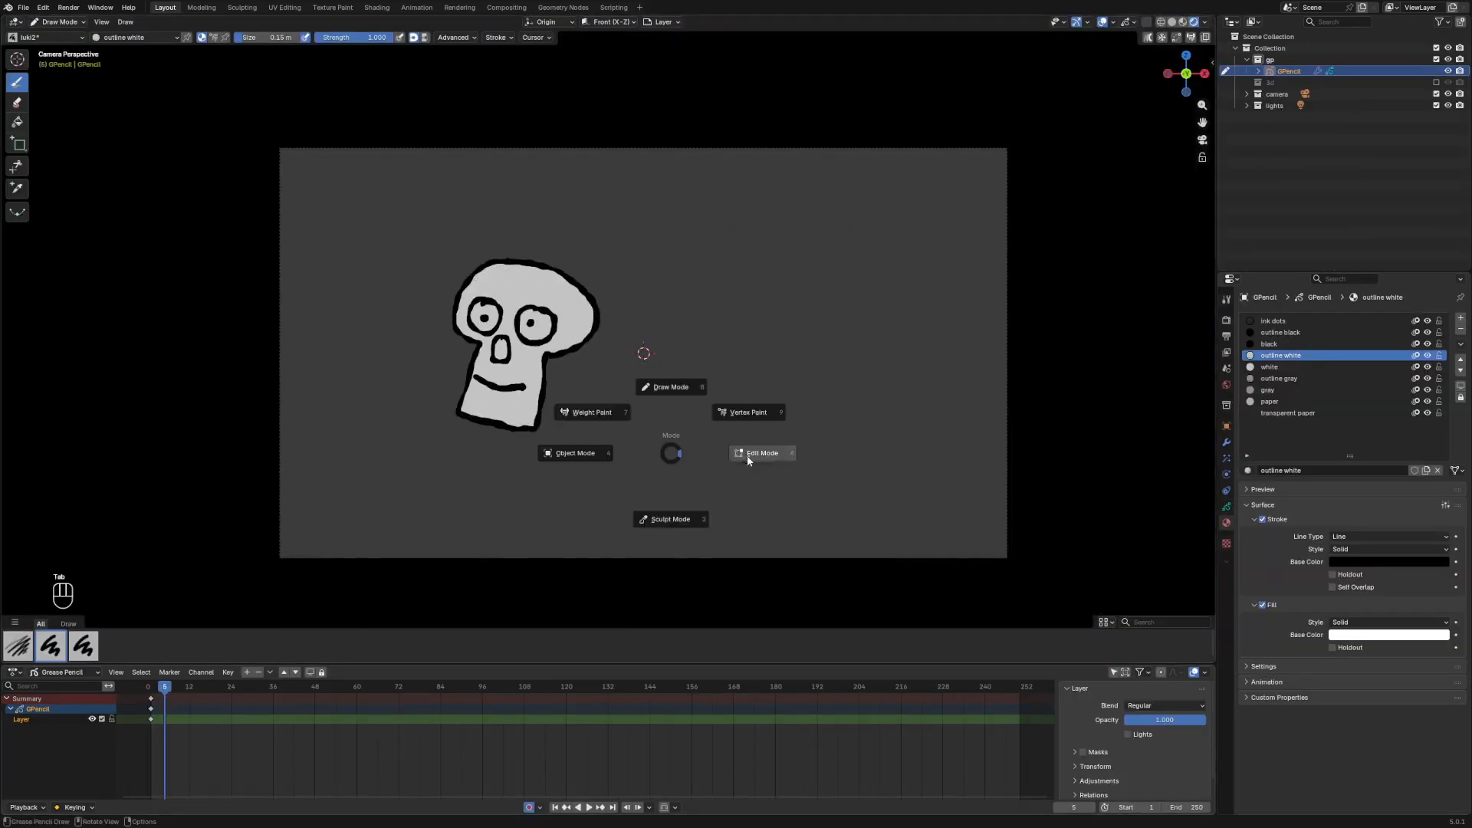
{"action": "left_click", "coordinate": [764, 453]}
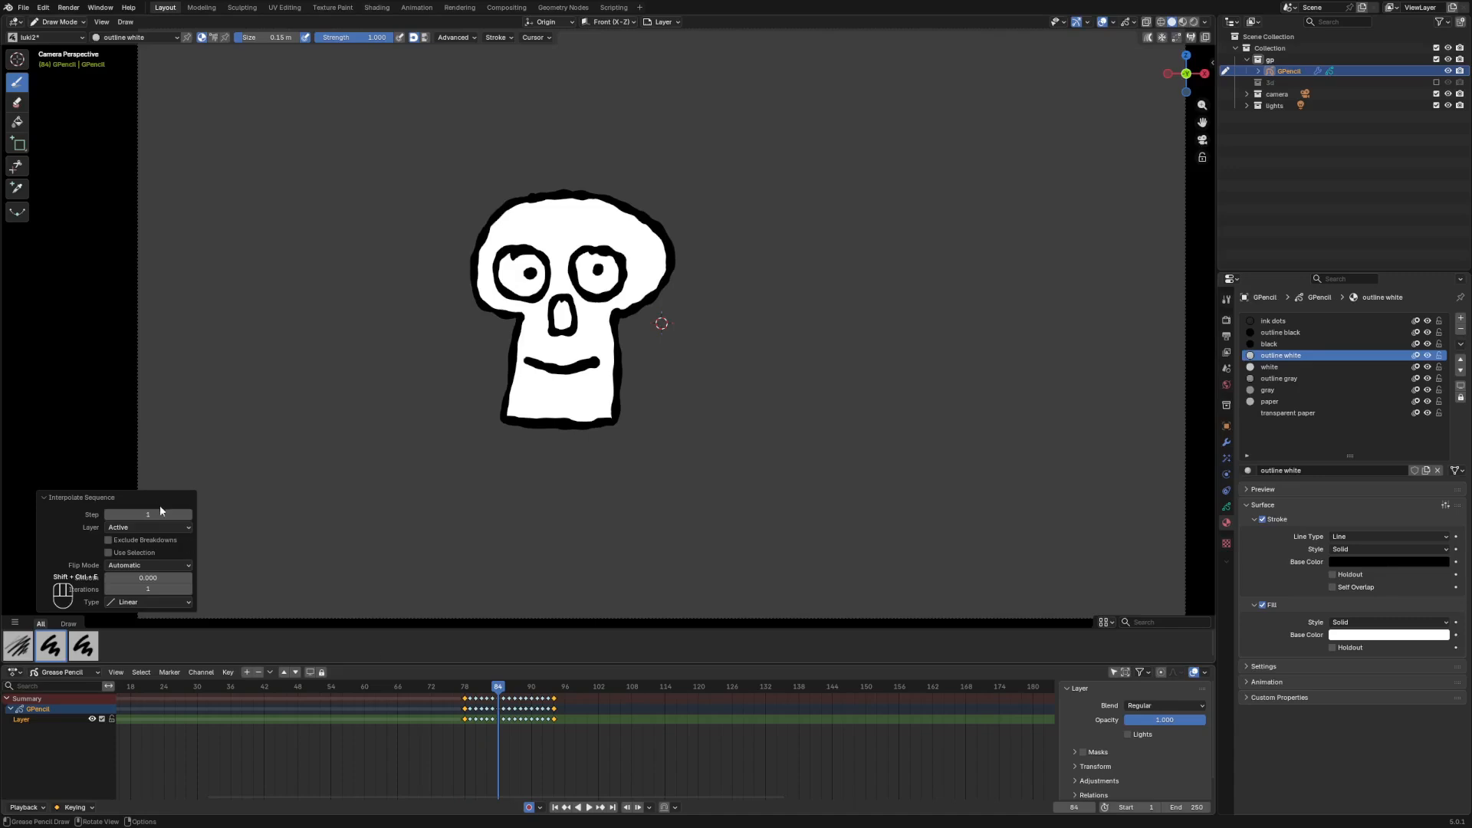
{"action": "left_click", "coordinate": [148, 602]}
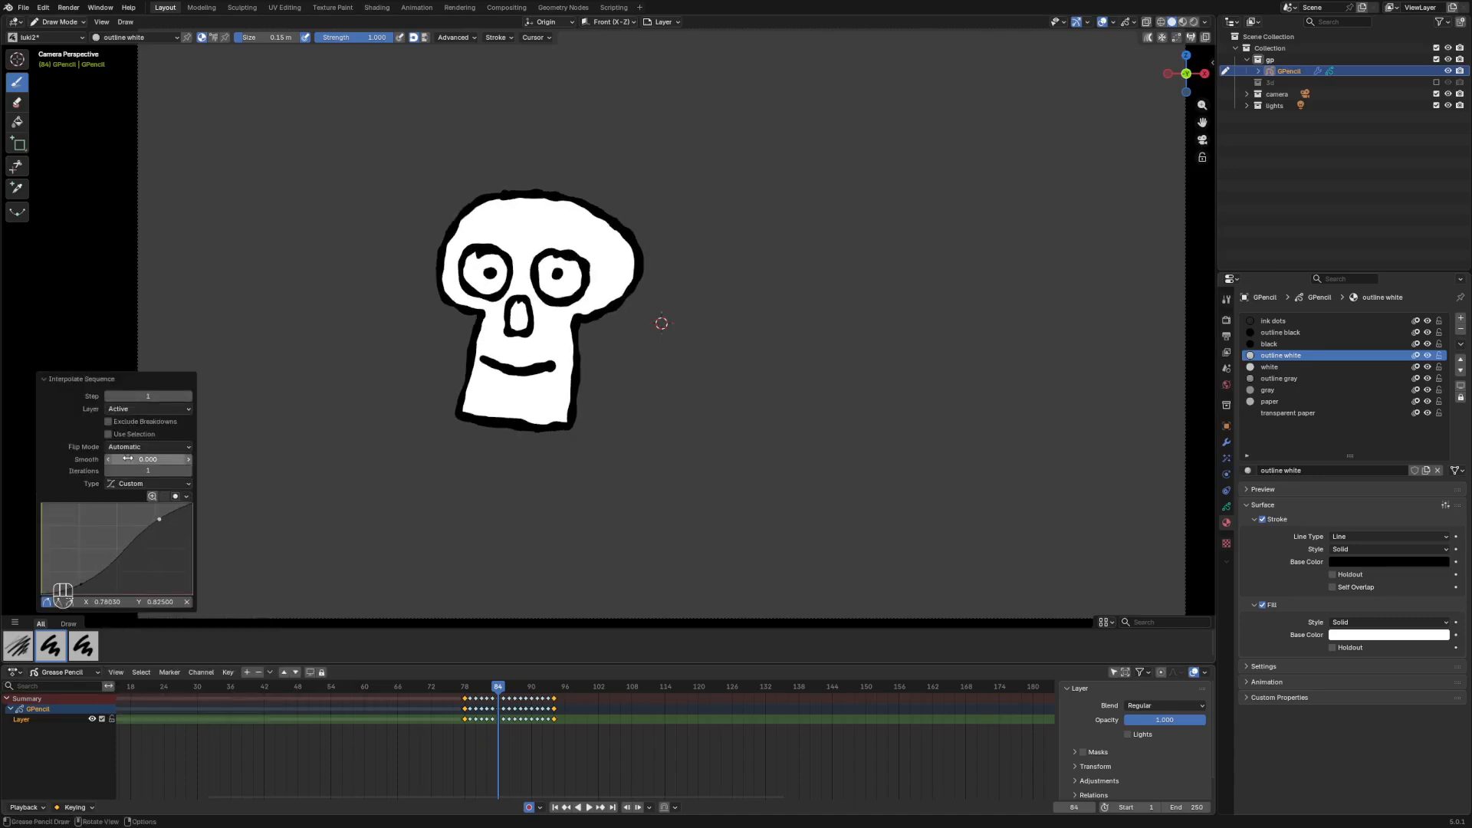
{"action": "left_click", "coordinate": [148, 447]}
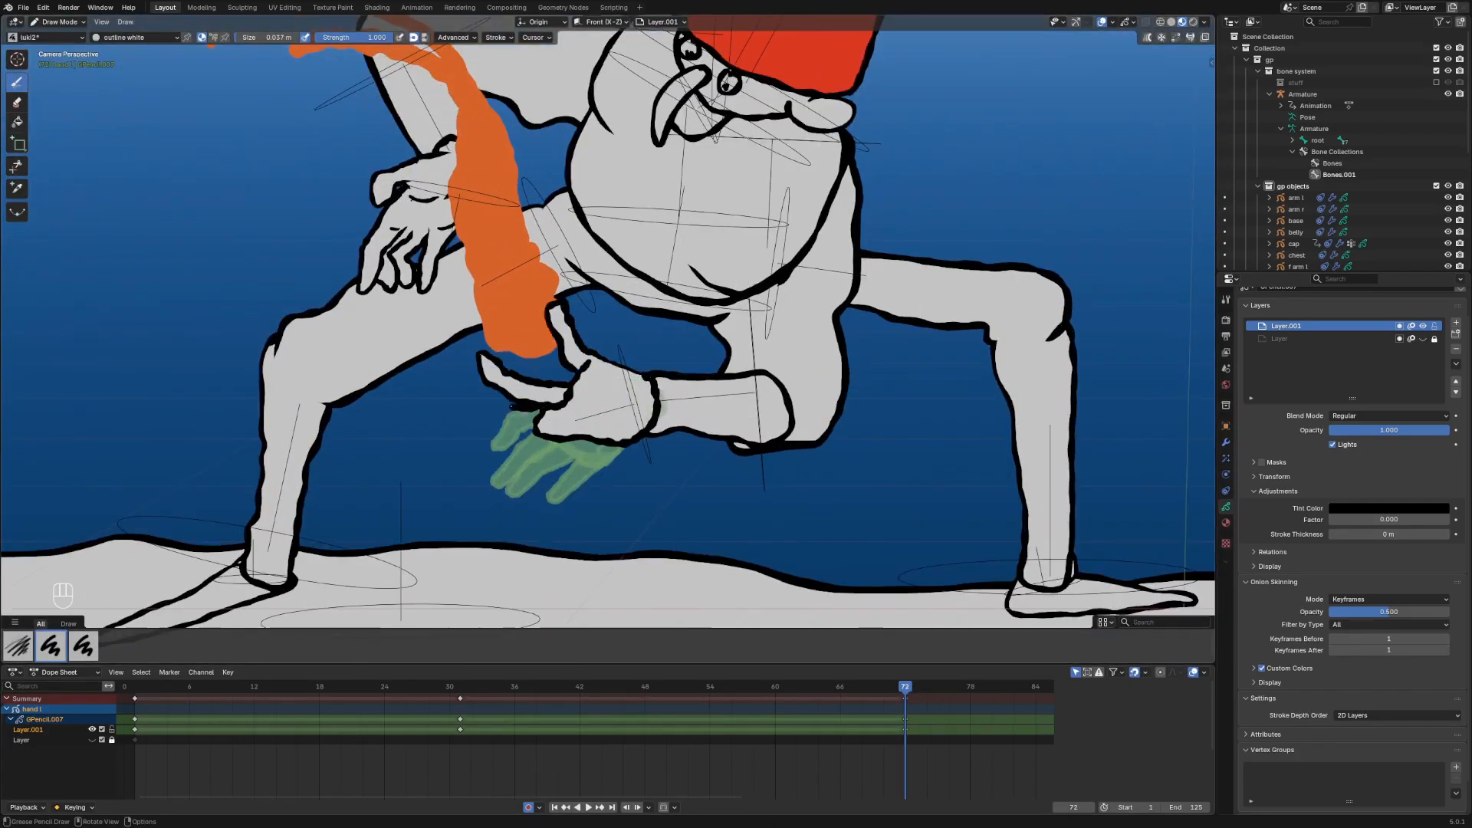
- Put the gnome's hand drawing into Sculpt Mode to reshape its strokes
{"action": "left_click", "coordinate": [58, 21]}
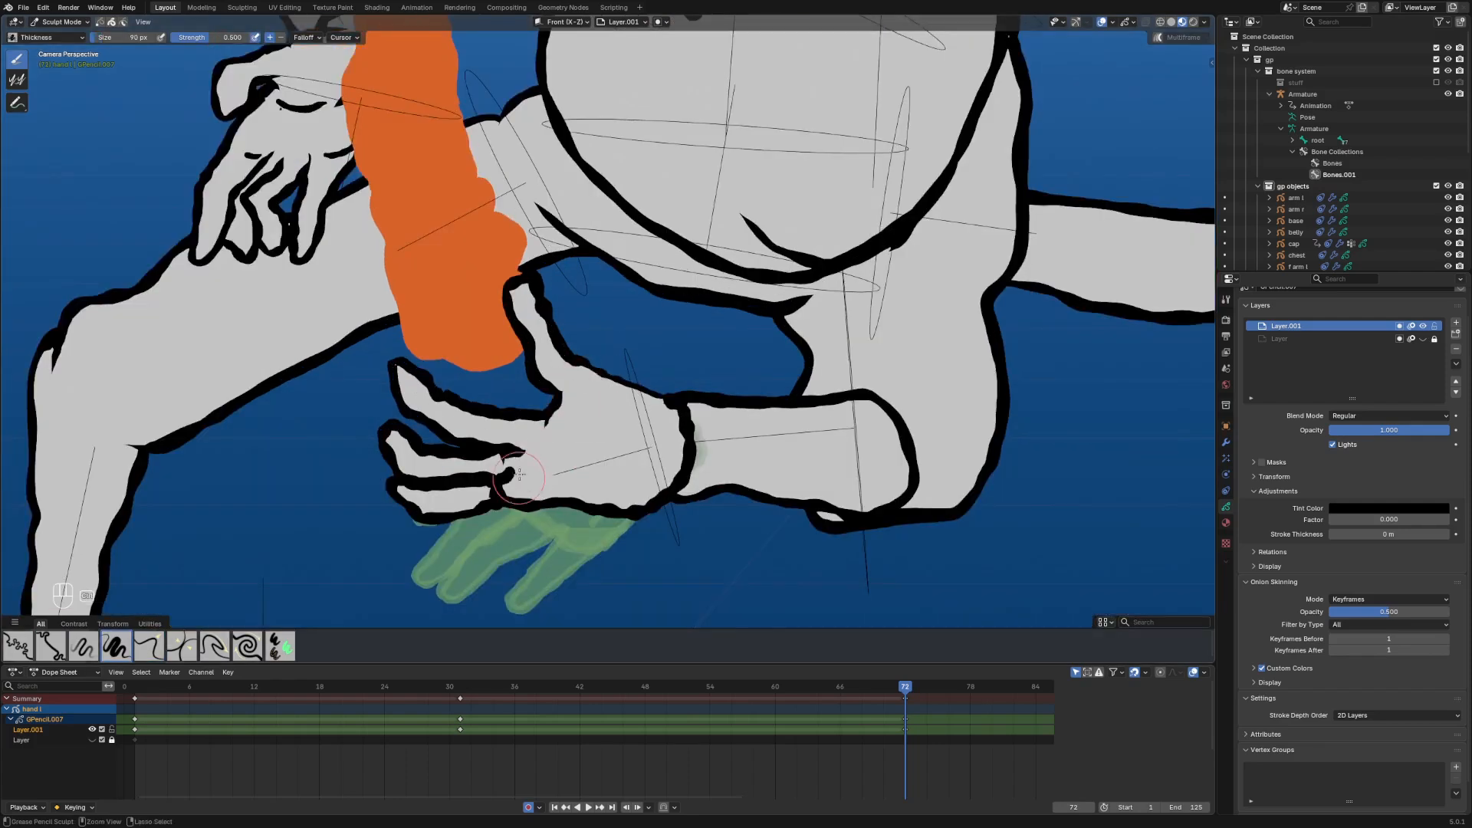